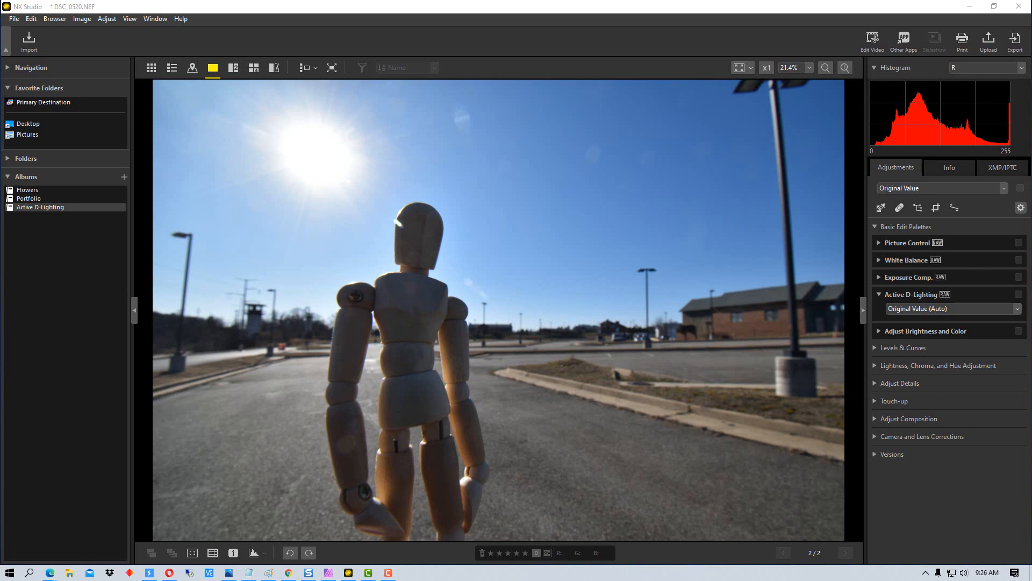
pyautogui.moveTo(495, 259)
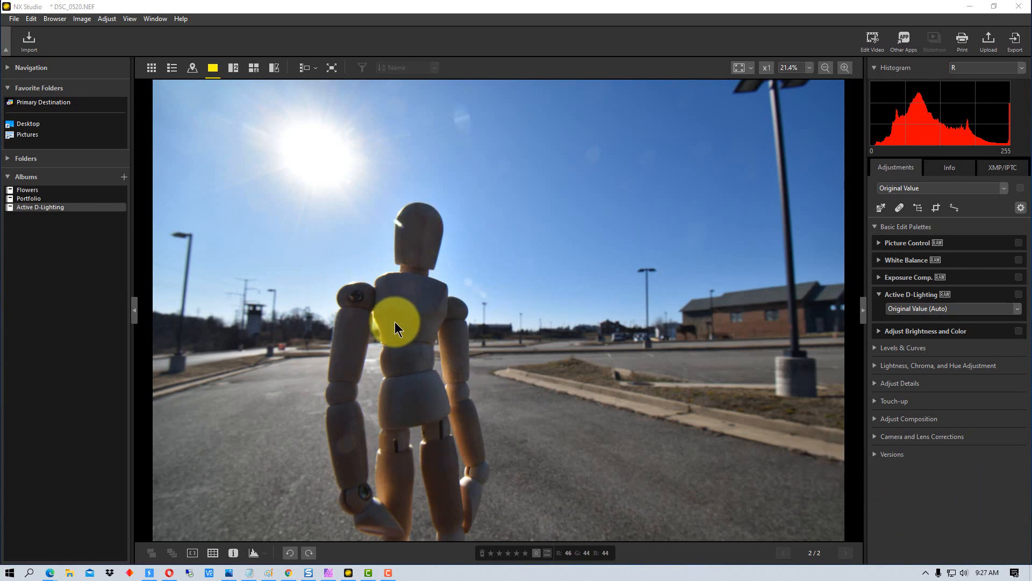
pyautogui.moveTo(243, 225)
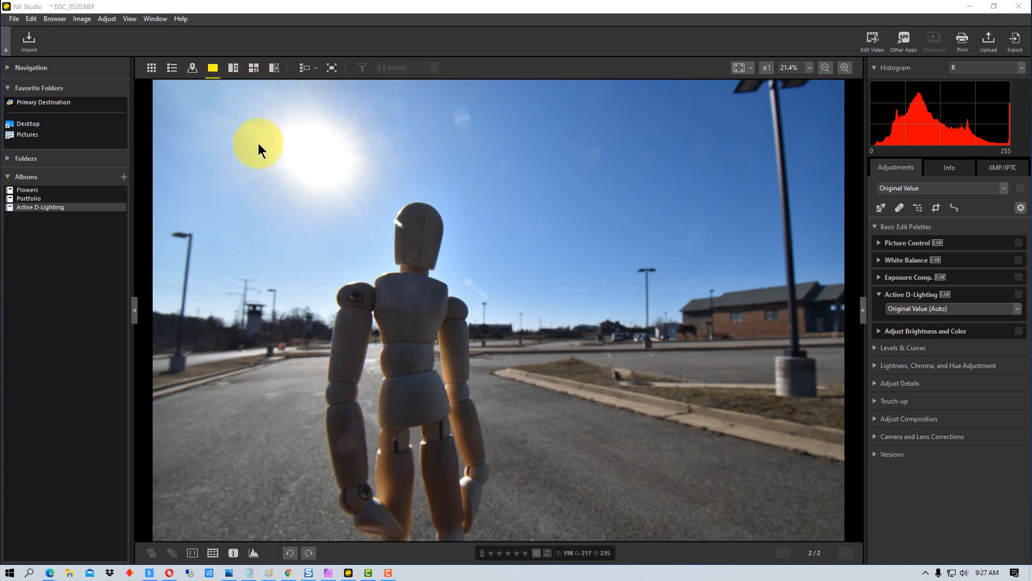
pyautogui.moveTo(336, 125)
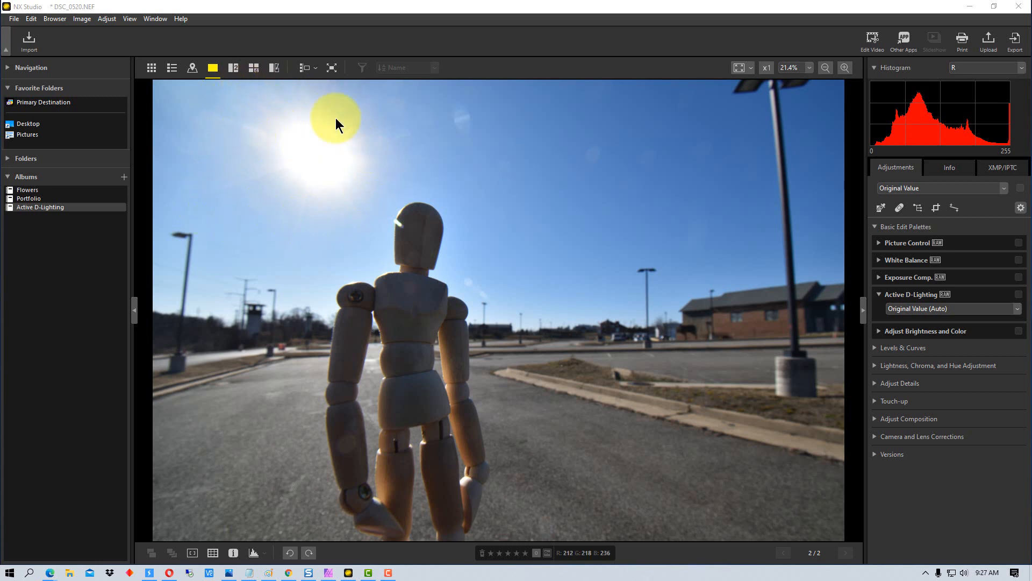
pyautogui.moveTo(396, 370)
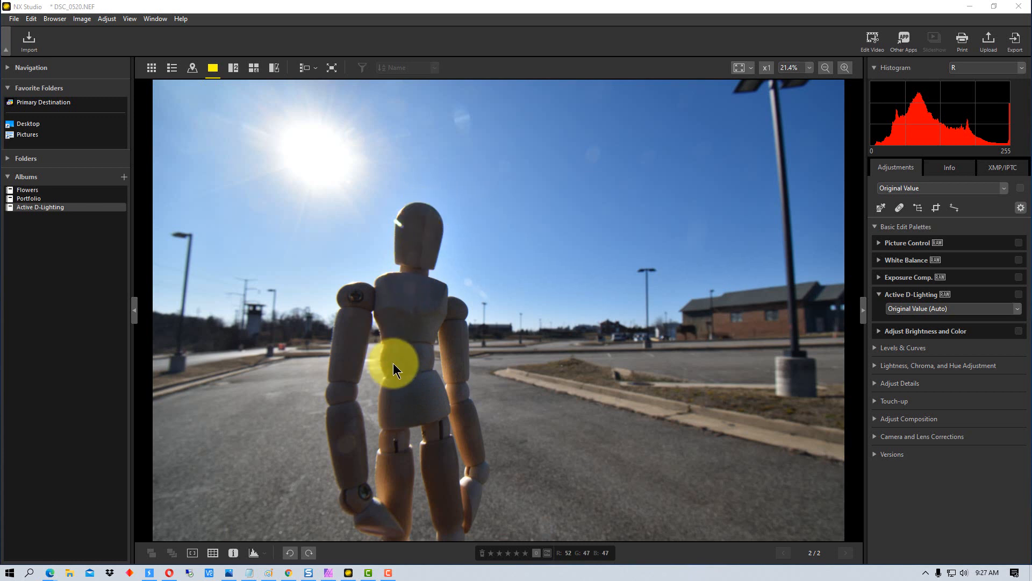
pyautogui.moveTo(423, 221)
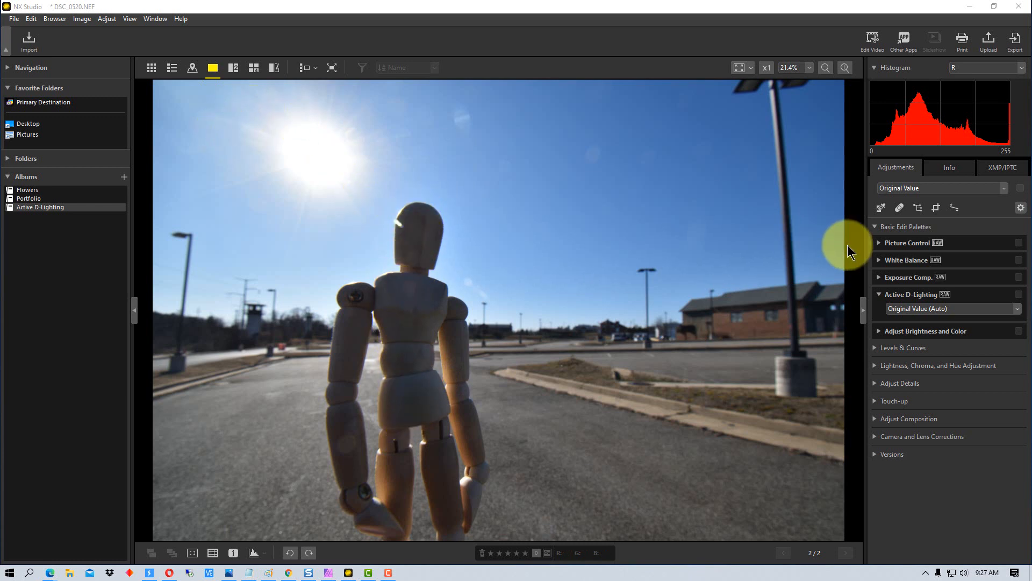
pyautogui.moveTo(717, 299)
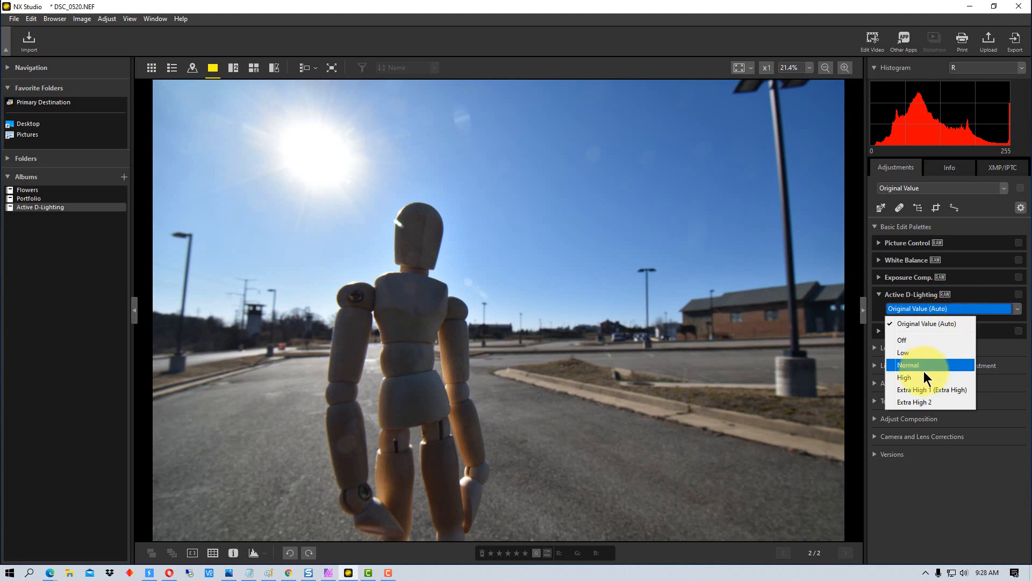
pyautogui.moveTo(923, 383)
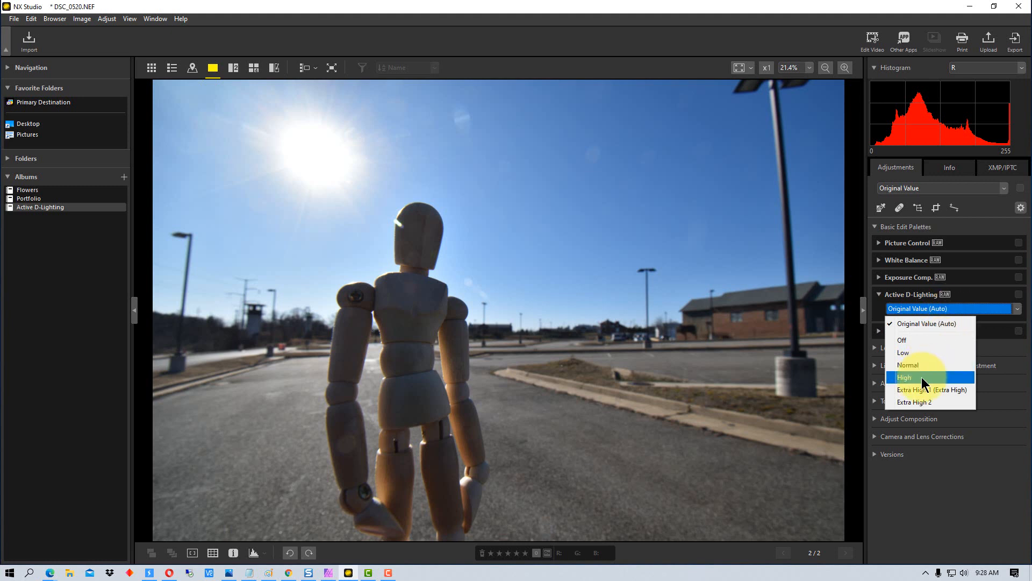
pyautogui.moveTo(919, 353)
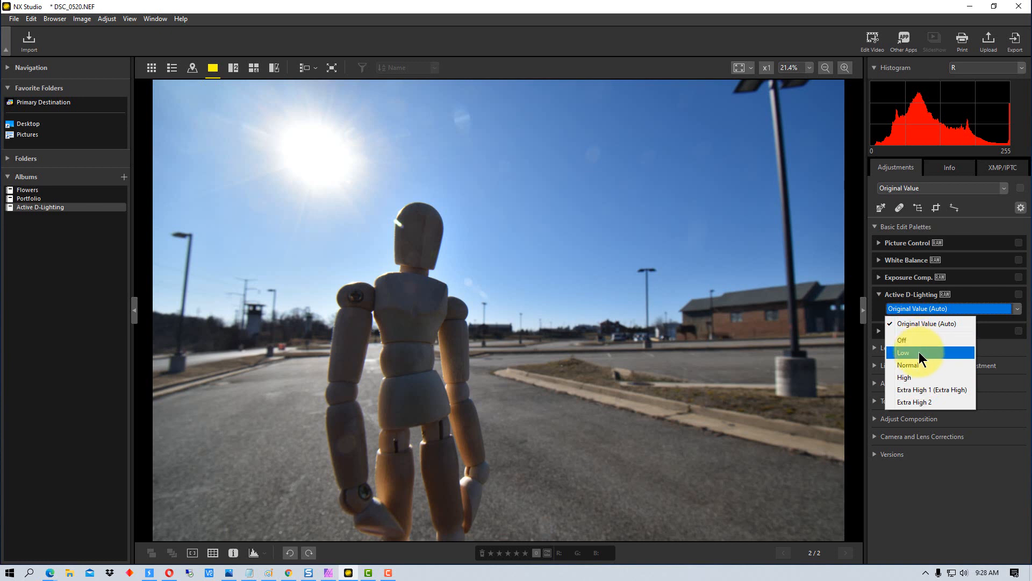
pyautogui.moveTo(915, 401)
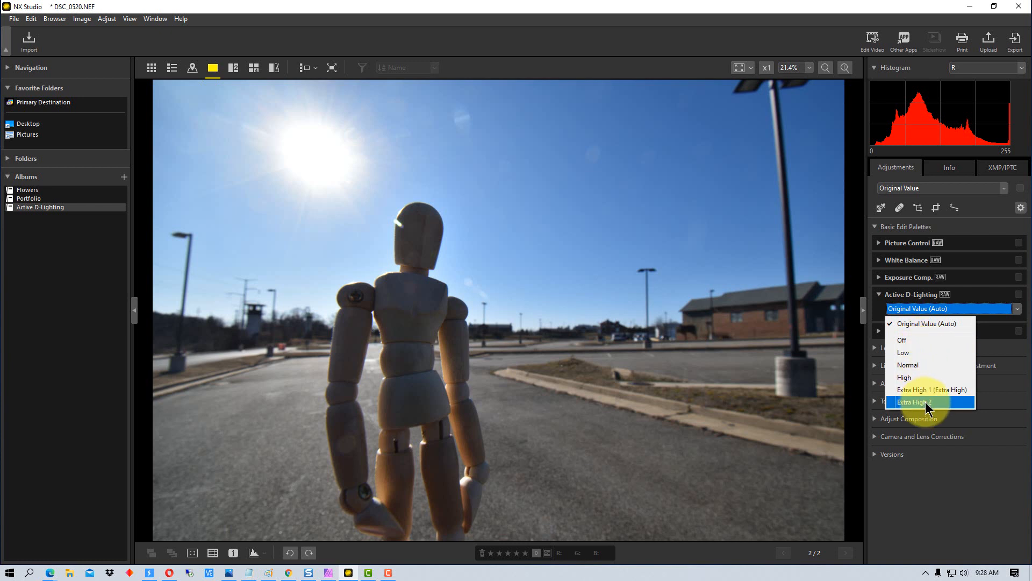
pyautogui.moveTo(925, 364)
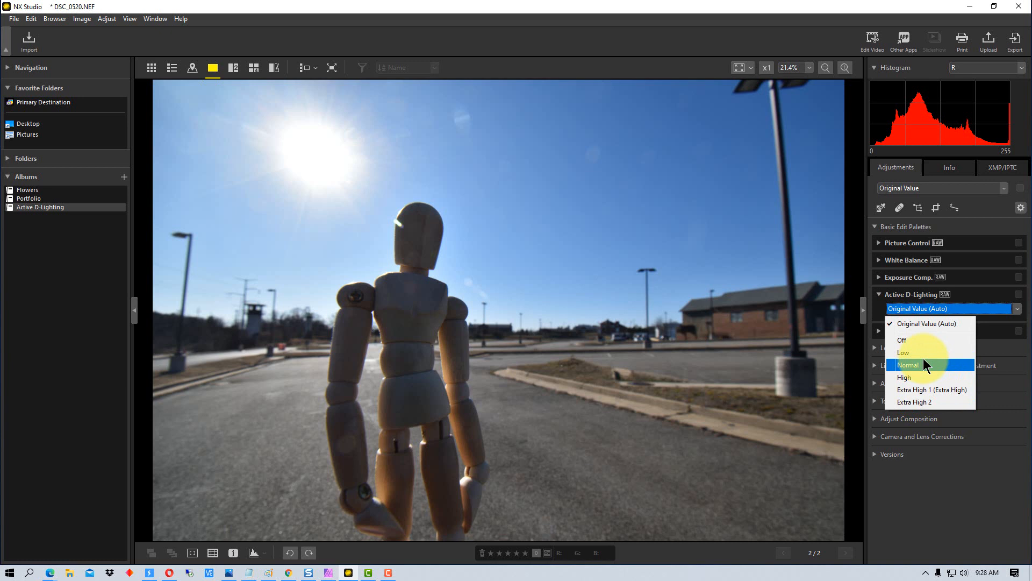
pyautogui.moveTo(925, 389)
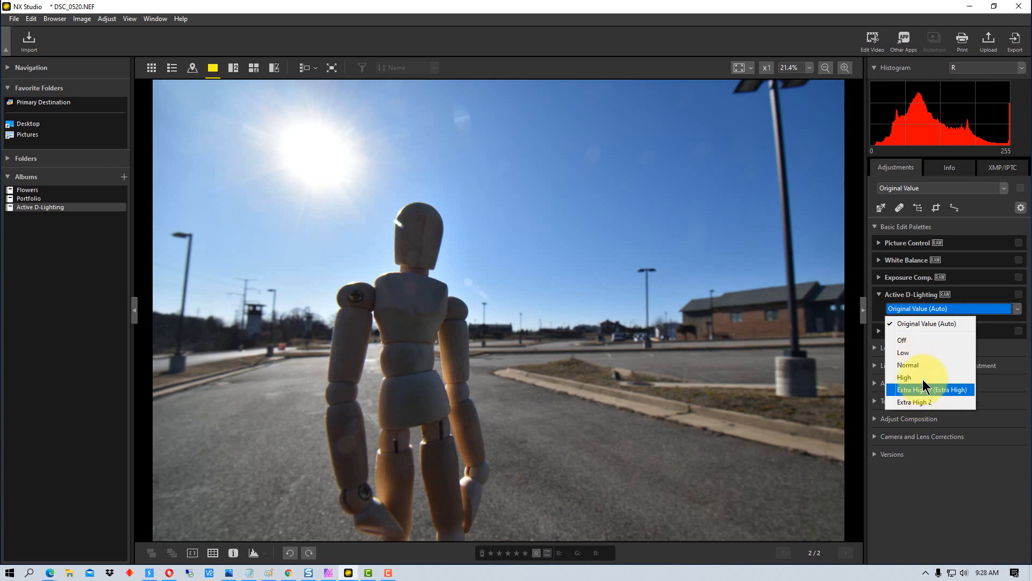
pyautogui.moveTo(922, 378)
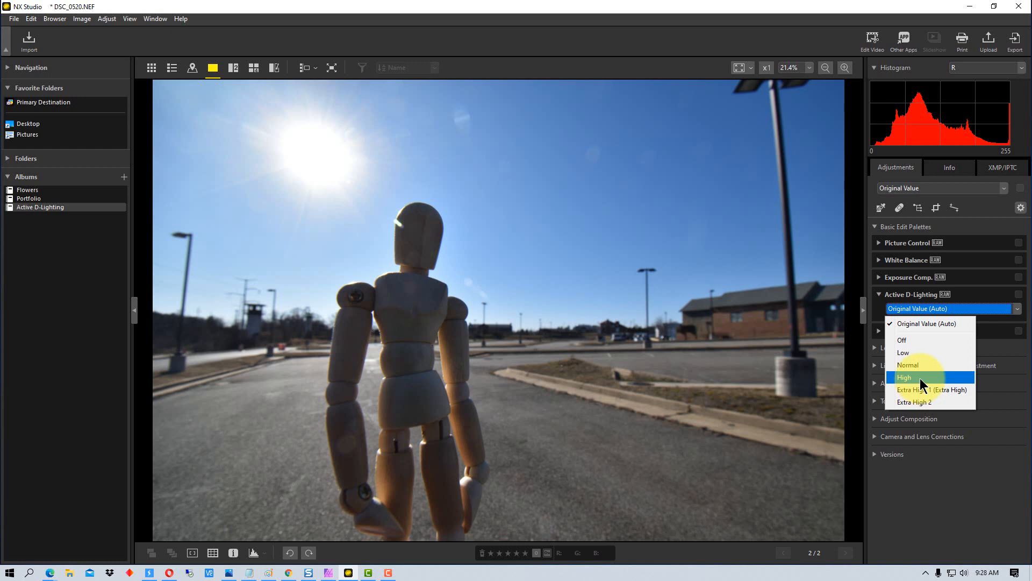
# - Step Active D-Lighting from High through Extra High 1 to Extra High 2
pyautogui.click(904, 377)
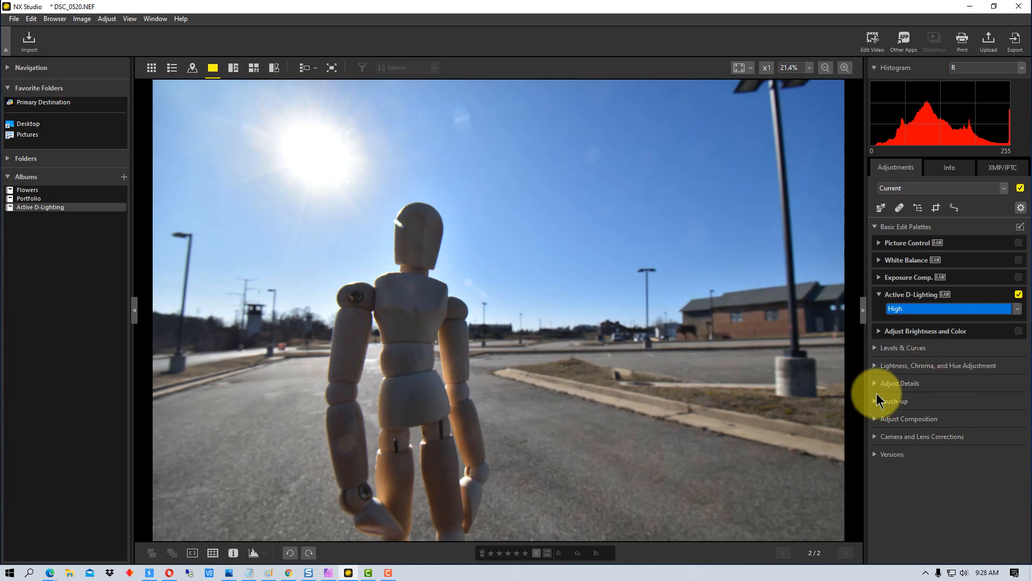
pyautogui.moveTo(416, 422)
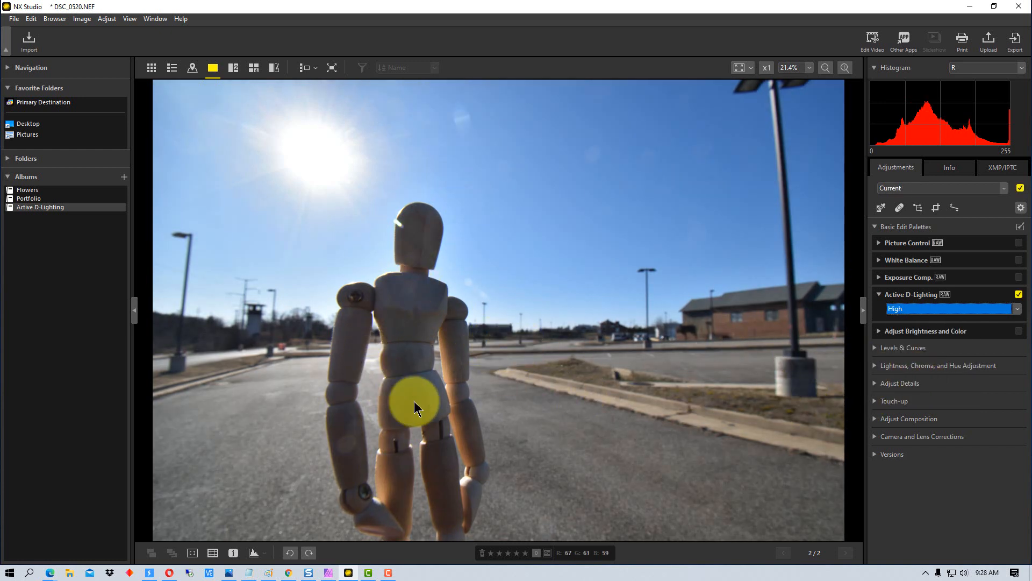
pyautogui.moveTo(282, 105)
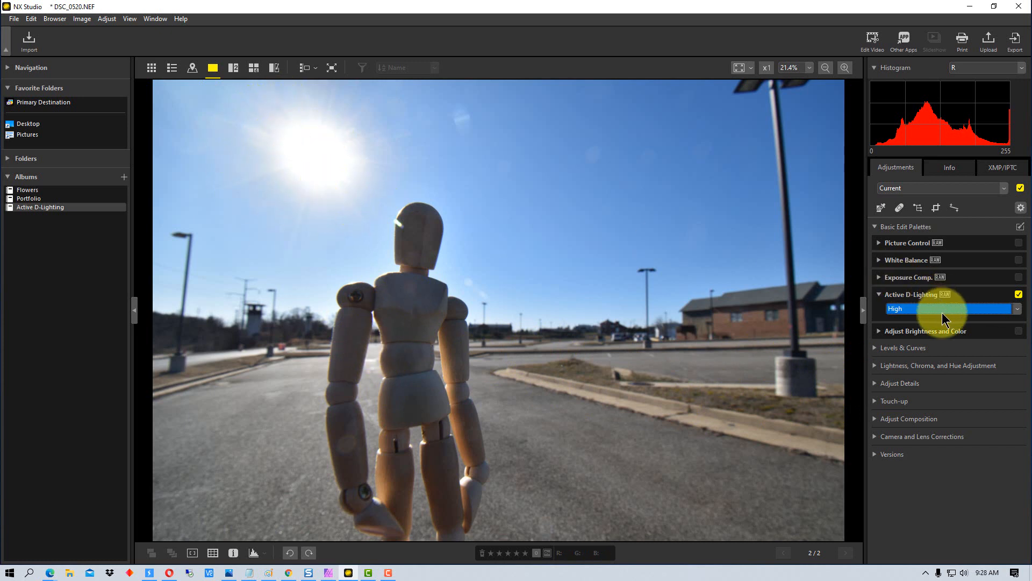
pyautogui.click(930, 389)
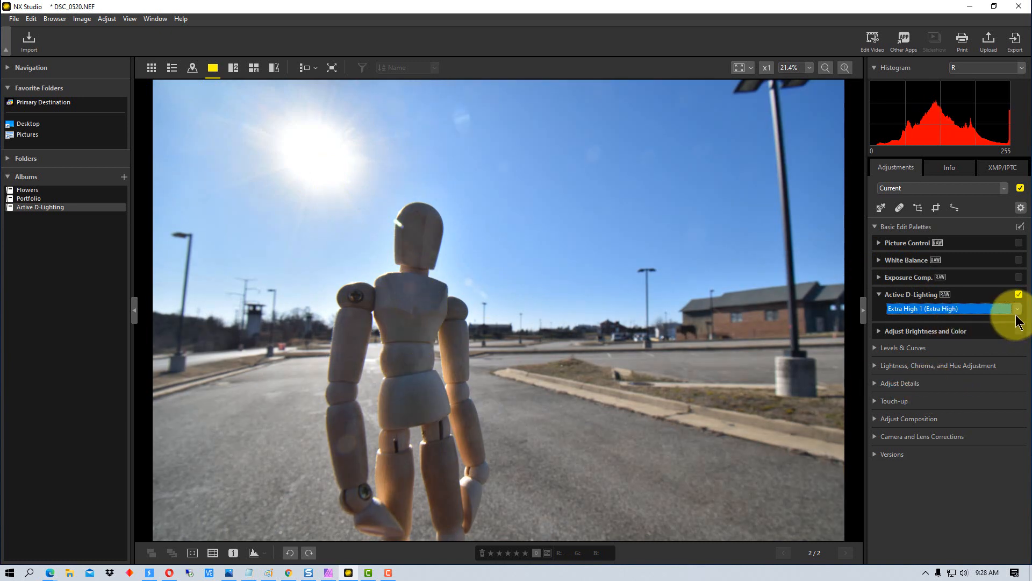
pyautogui.click(1017, 309)
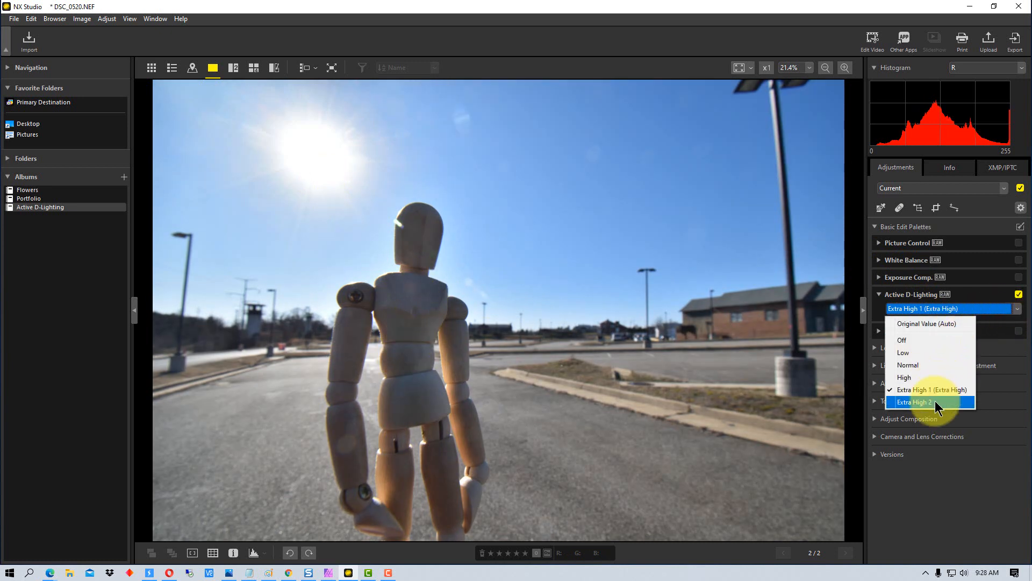
pyautogui.click(914, 401)
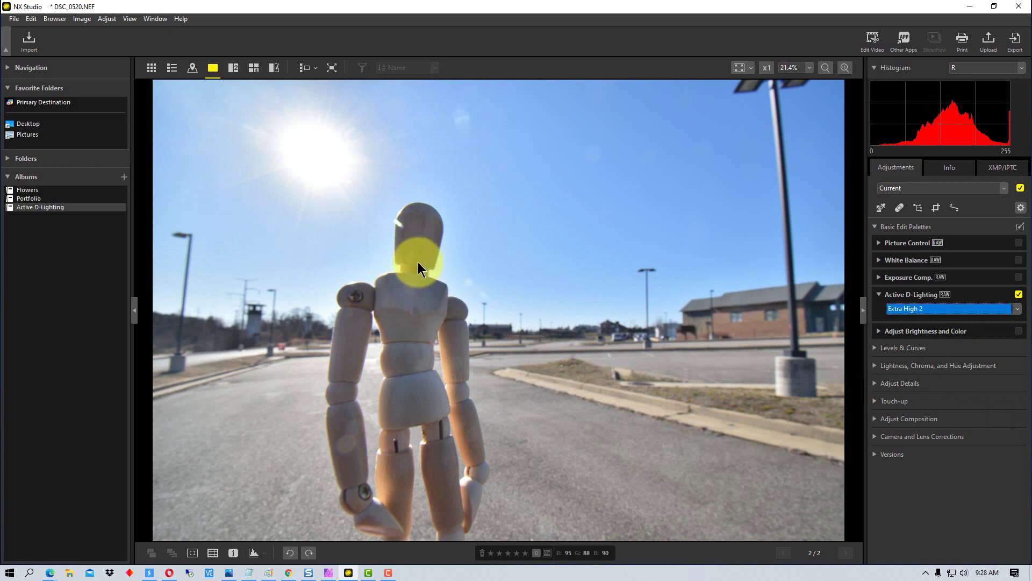
pyautogui.moveTo(480, 380)
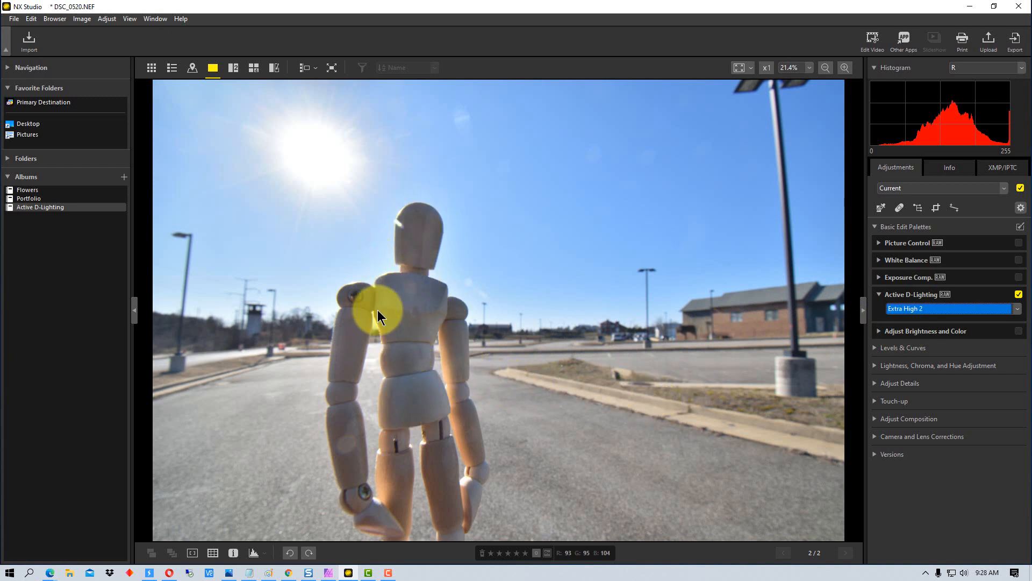
pyautogui.moveTo(407, 272)
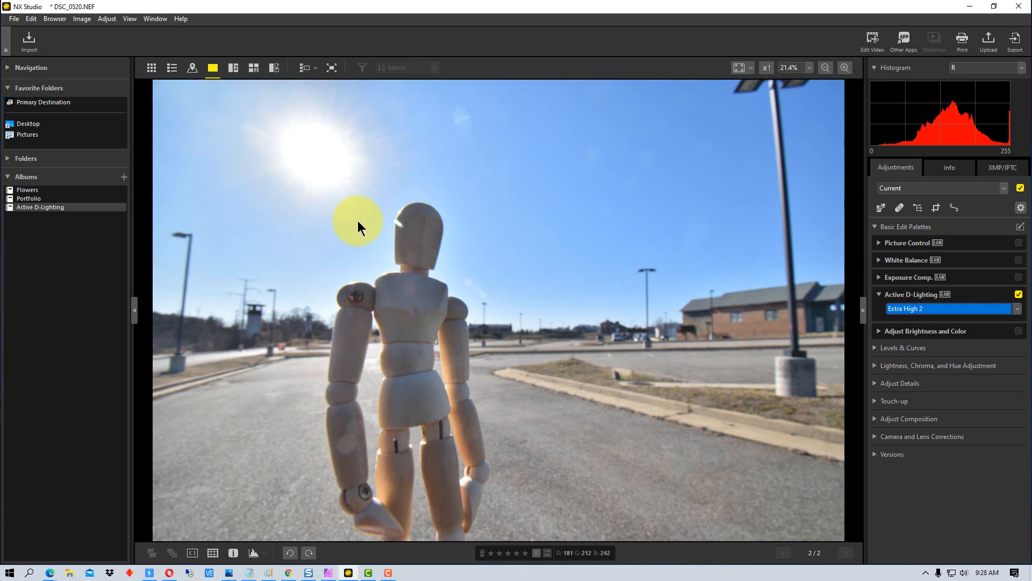
pyautogui.moveTo(344, 116)
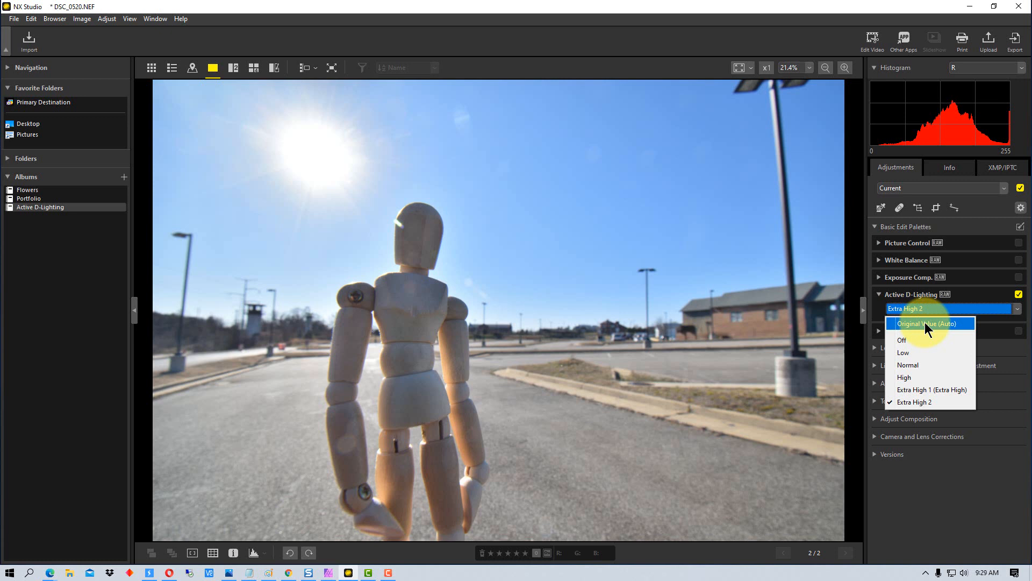
pyautogui.click(927, 323)
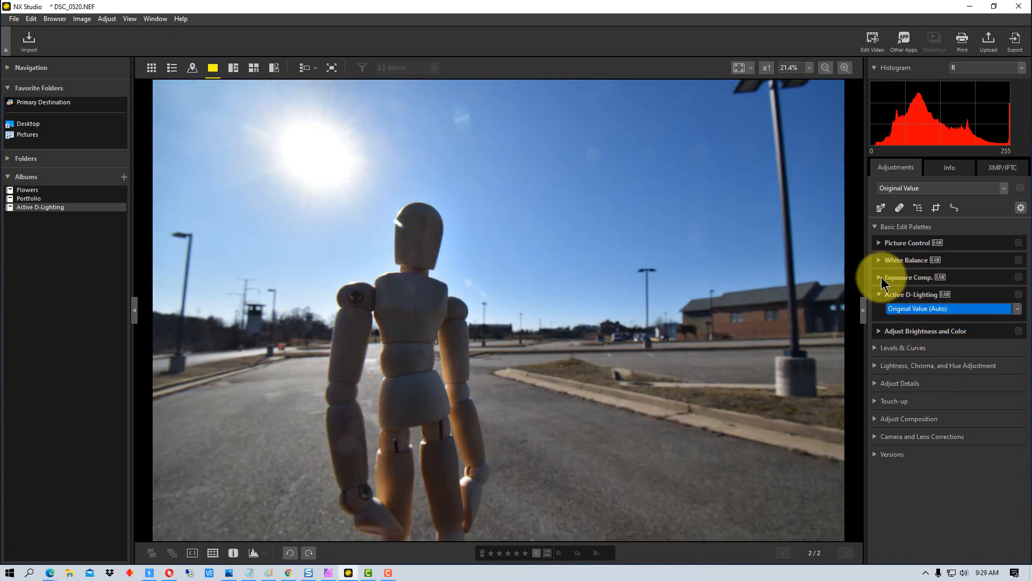
pyautogui.click(878, 277)
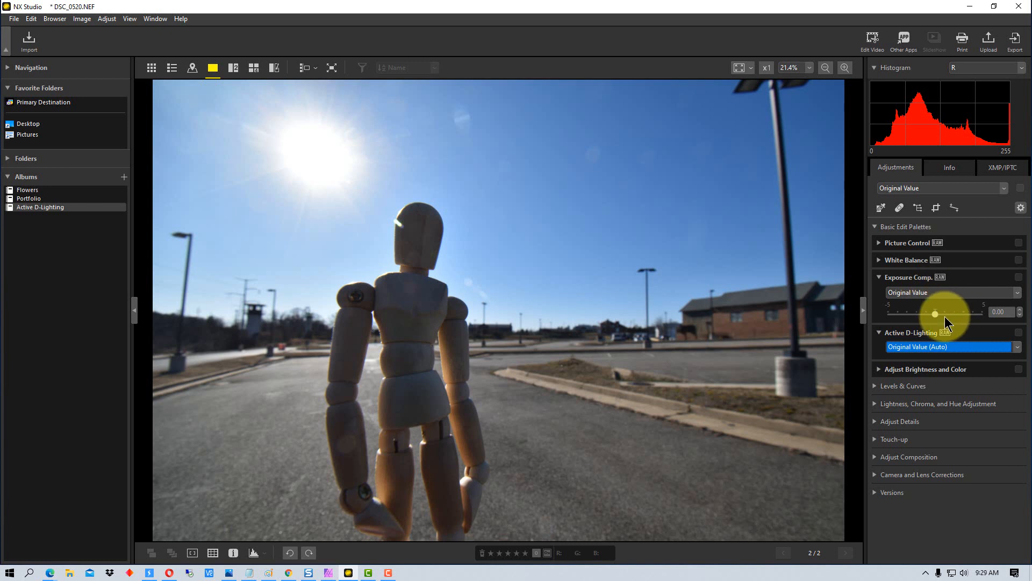
pyautogui.moveTo(935, 313); pyautogui.dragTo(945, 313)
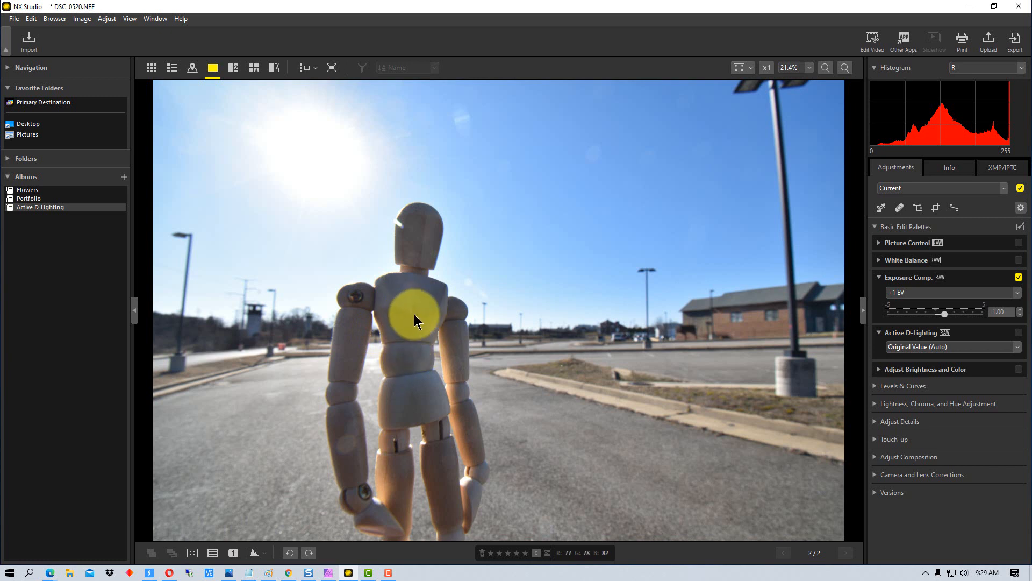
pyautogui.moveTo(359, 197)
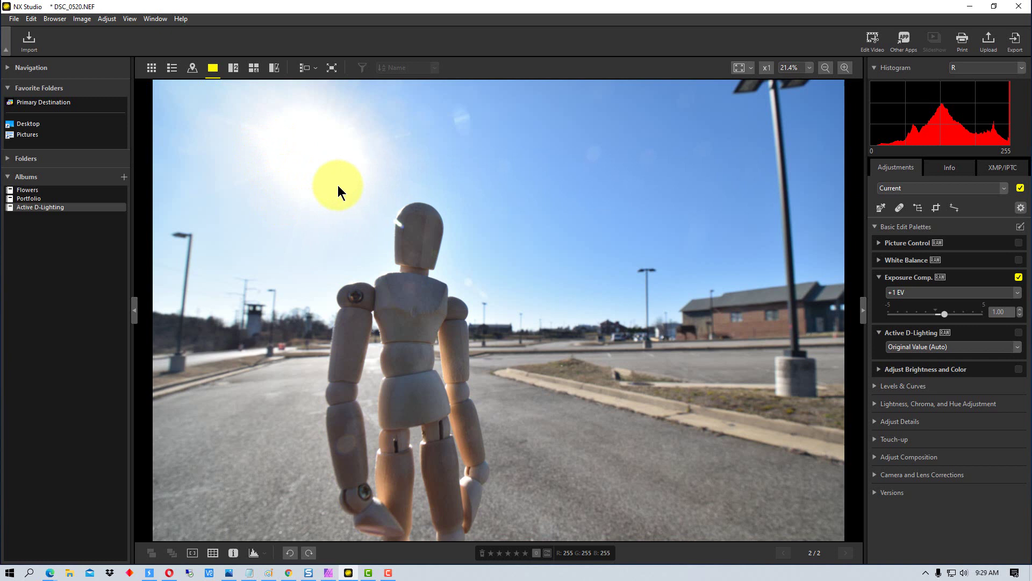
pyautogui.moveTo(274, 134)
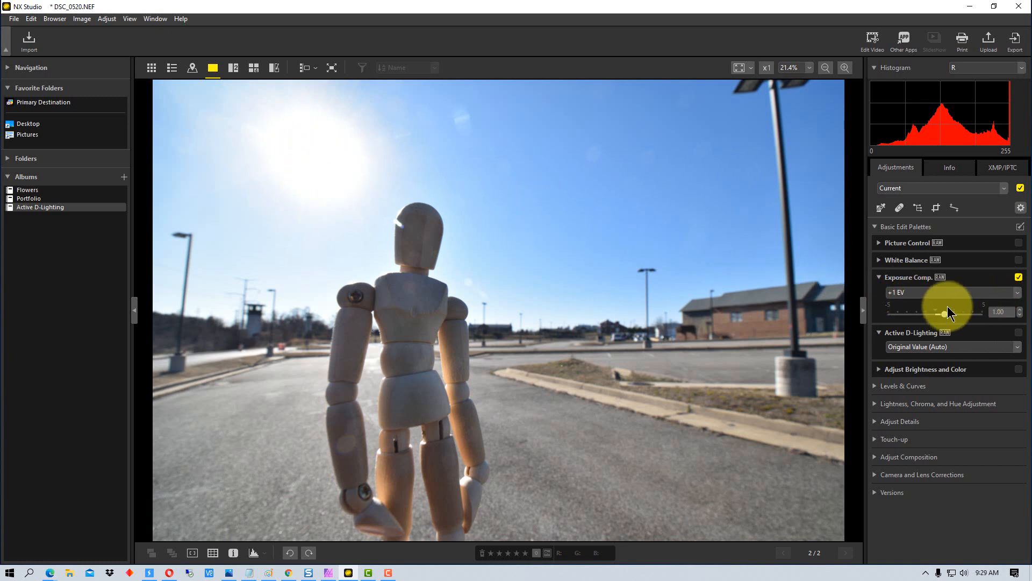
pyautogui.moveTo(962, 307); pyautogui.dragTo(935, 314)
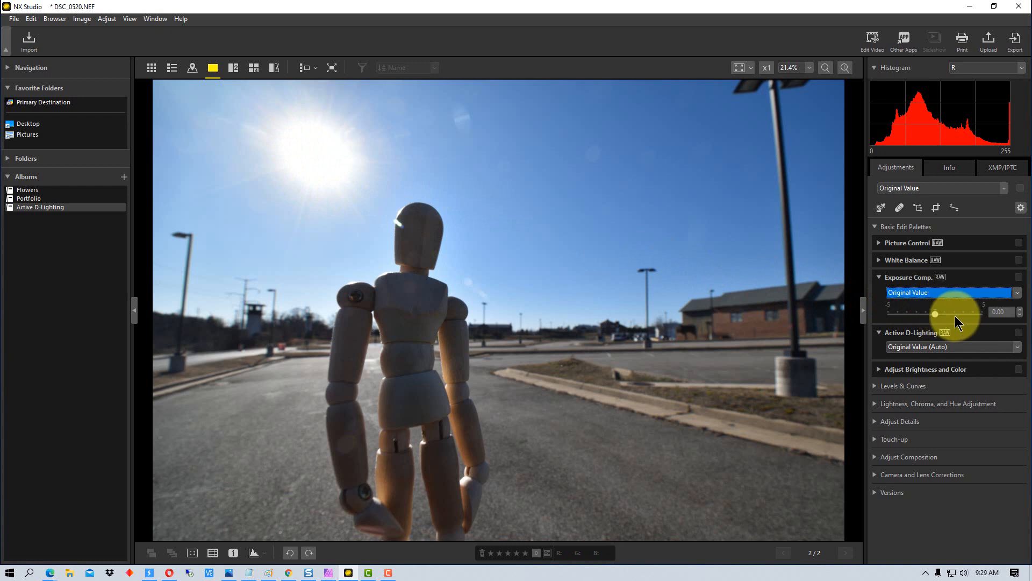
pyautogui.moveTo(935, 314); pyautogui.dragTo(955, 314)
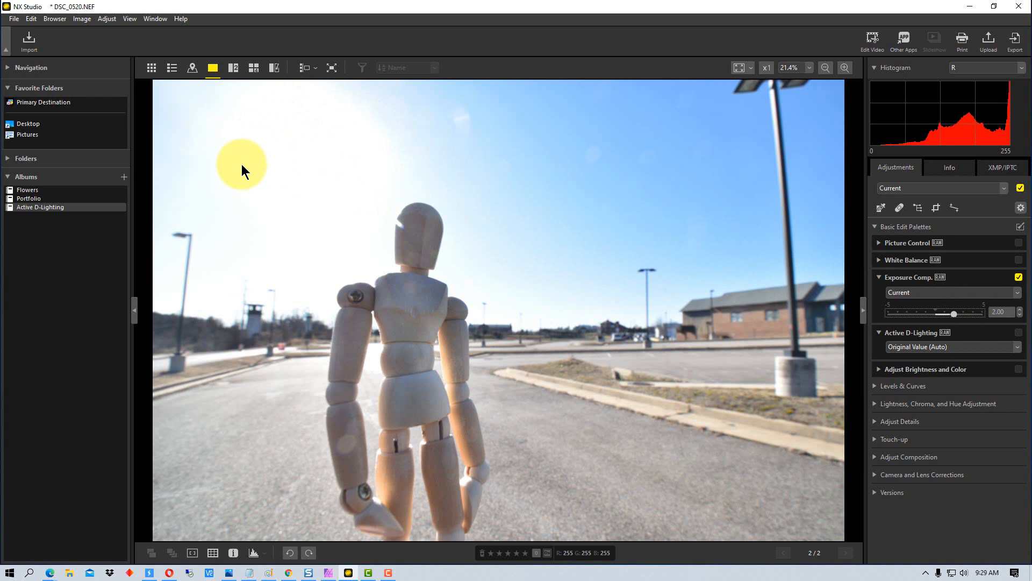
pyautogui.moveTo(379, 155)
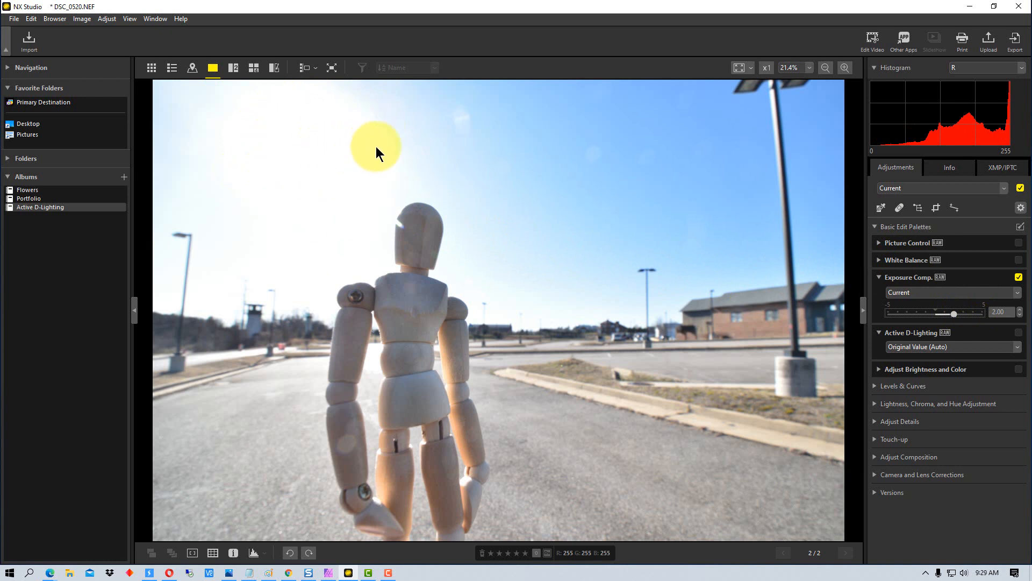
pyautogui.moveTo(408, 220)
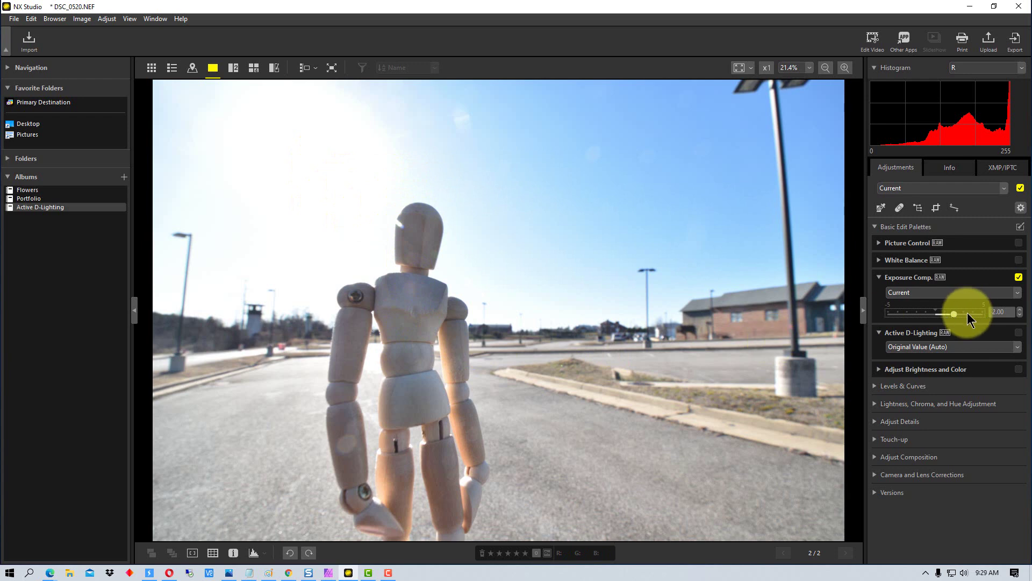
pyautogui.moveTo(954, 312); pyautogui.dragTo(964, 312)
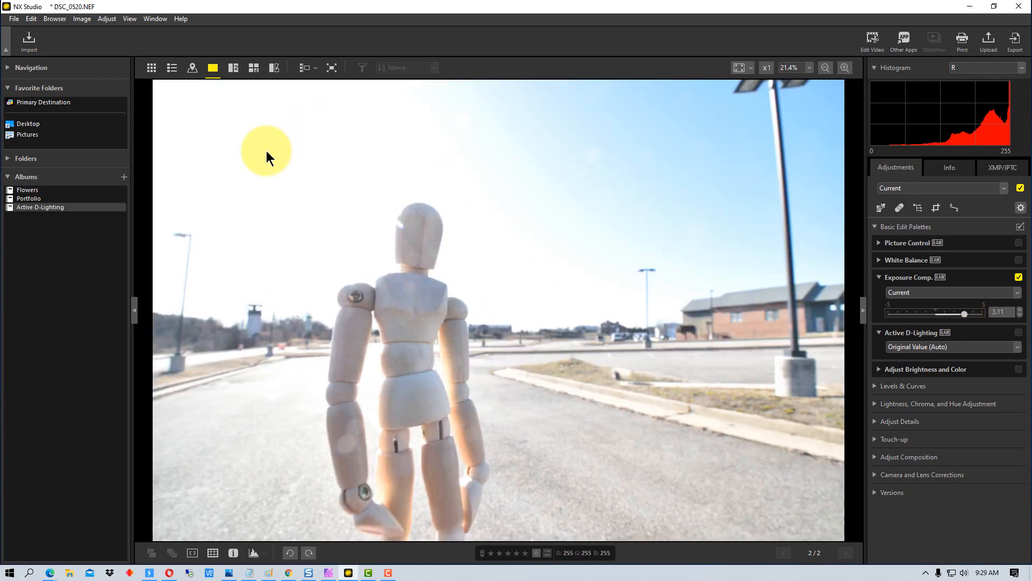
pyautogui.moveTo(495, 186)
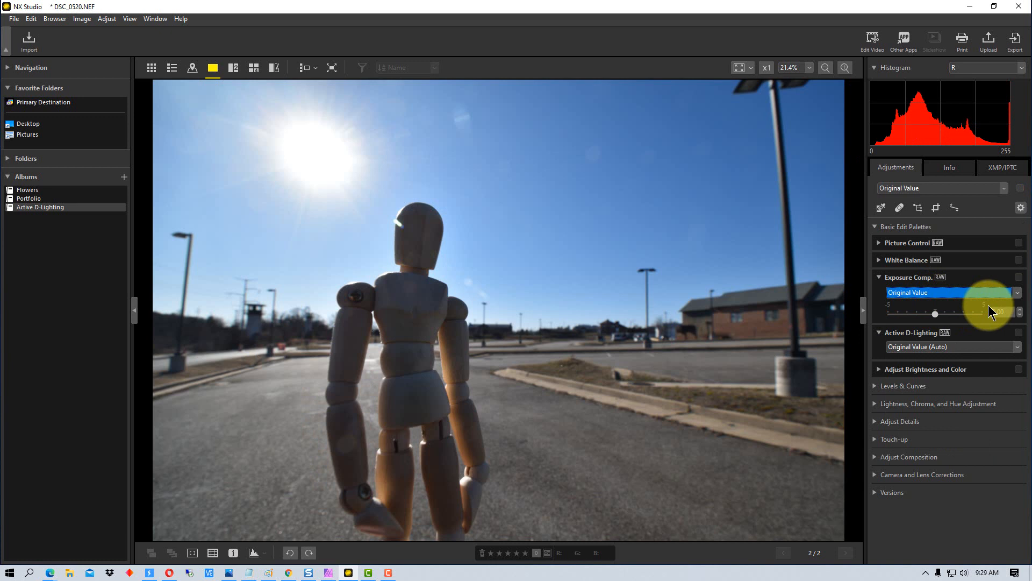
# - Set Active D-Lighting to Extra High 2 to brighten the mannequin's shadowed front
pyautogui.click(954, 347)
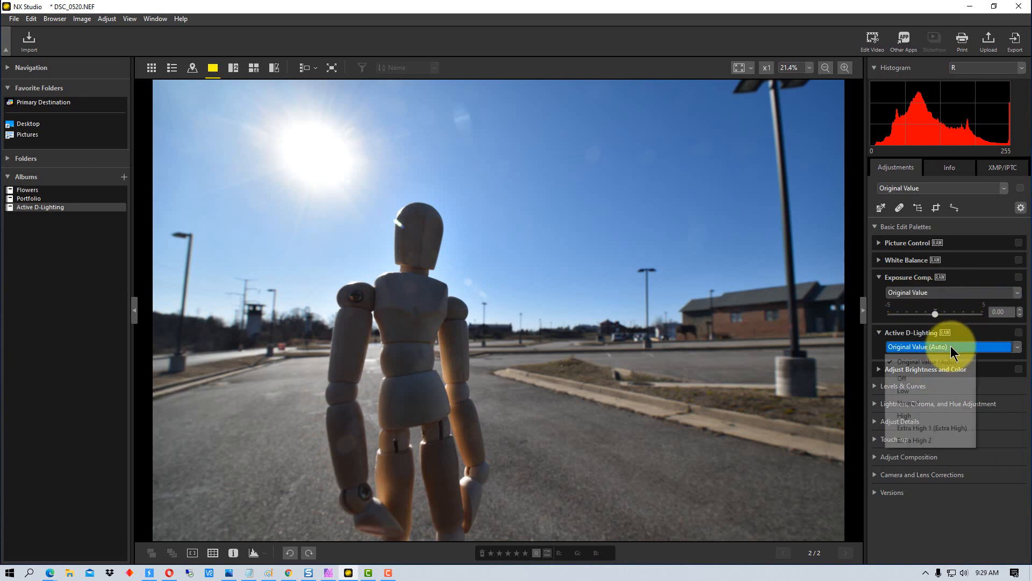
pyautogui.click(948, 347)
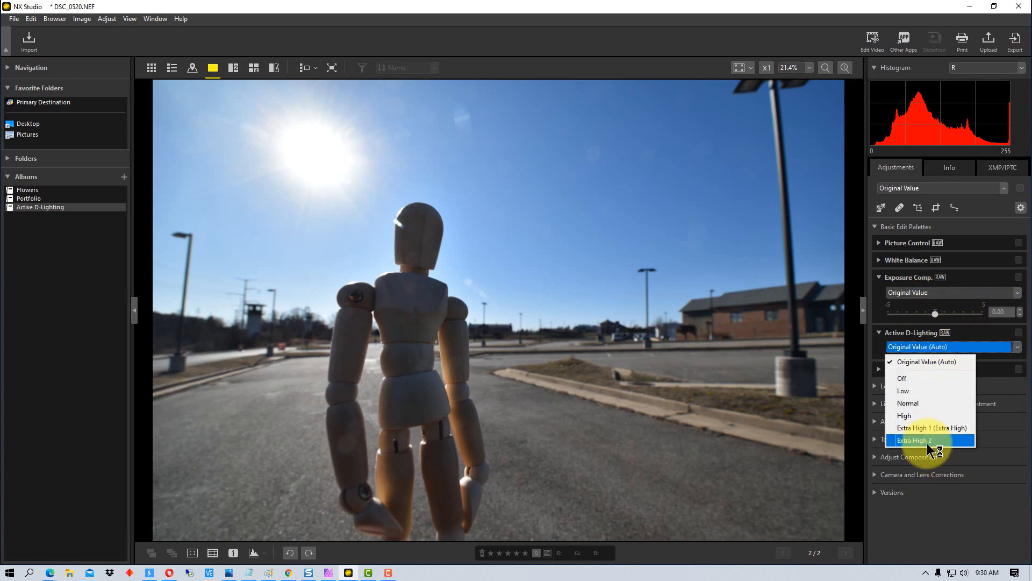
pyautogui.click(915, 439)
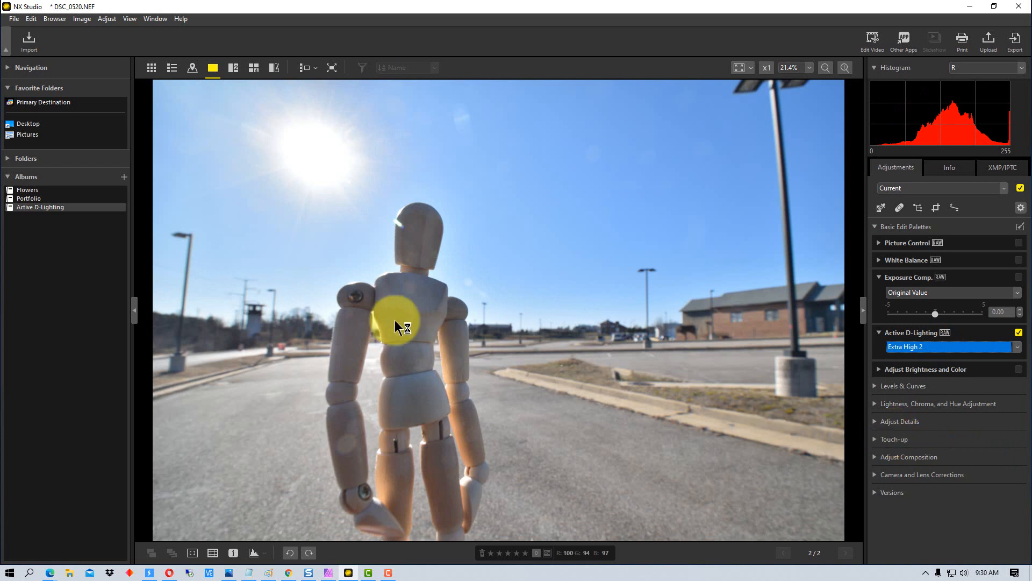
pyautogui.moveTo(300, 156)
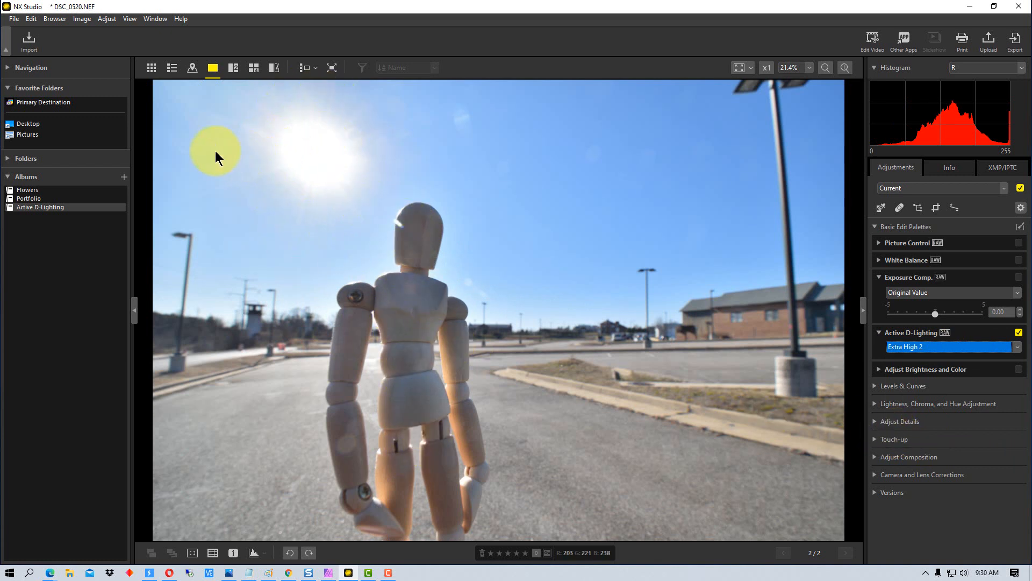
pyautogui.moveTo(536, 399)
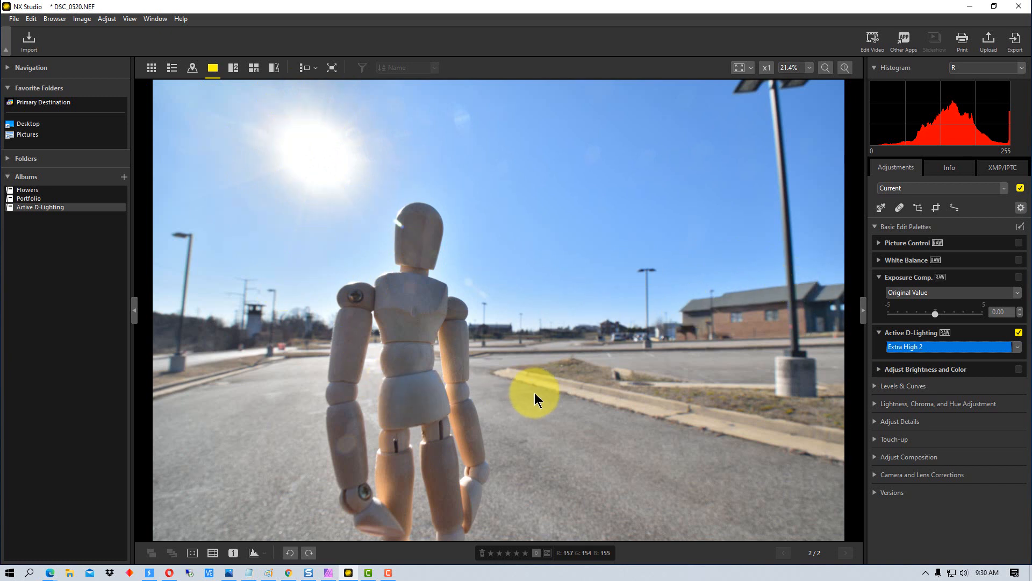
pyautogui.moveTo(401, 296)
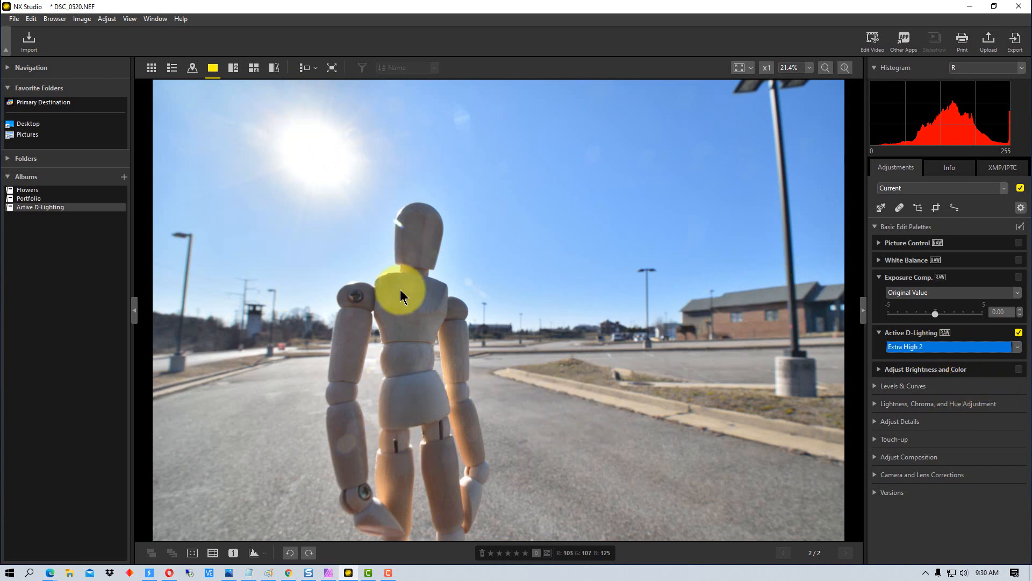
pyautogui.moveTo(963, 372)
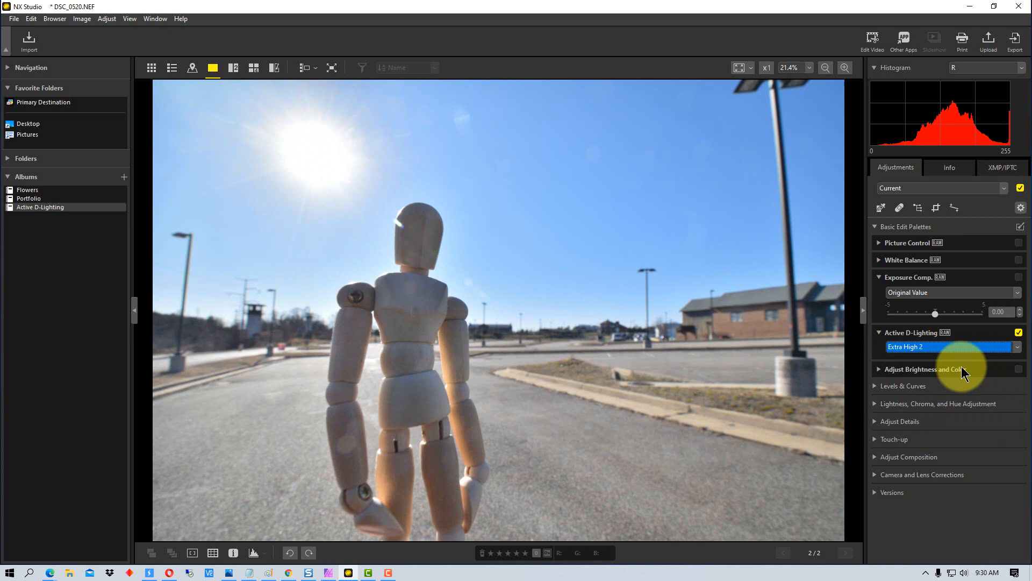
pyautogui.moveTo(541, 357)
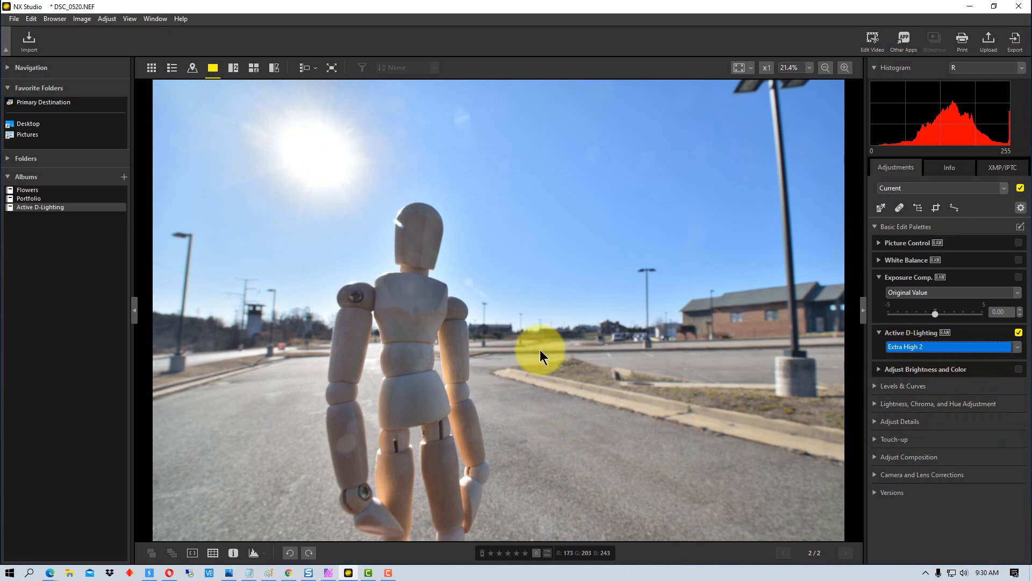
pyautogui.moveTo(798, 339)
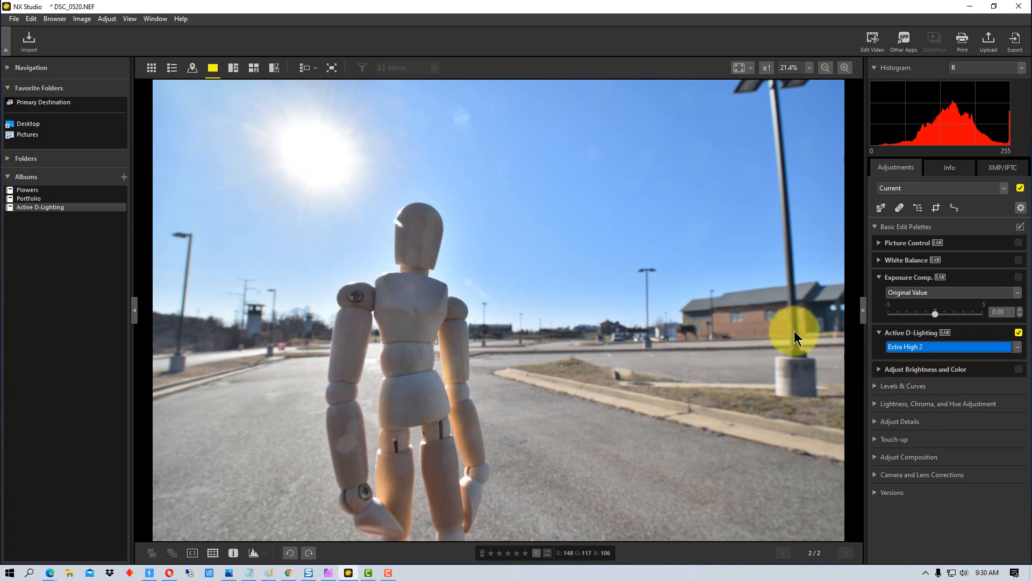
pyautogui.moveTo(473, 382)
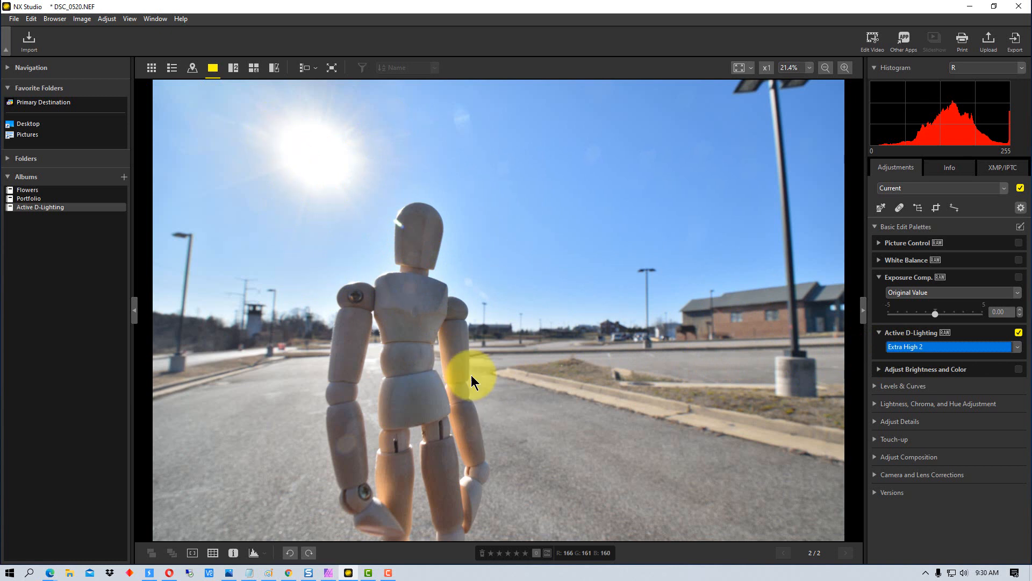
# - Expand the Adjust Brightness and Color palette to reveal D-Lighting HS
pyautogui.click(947, 293)
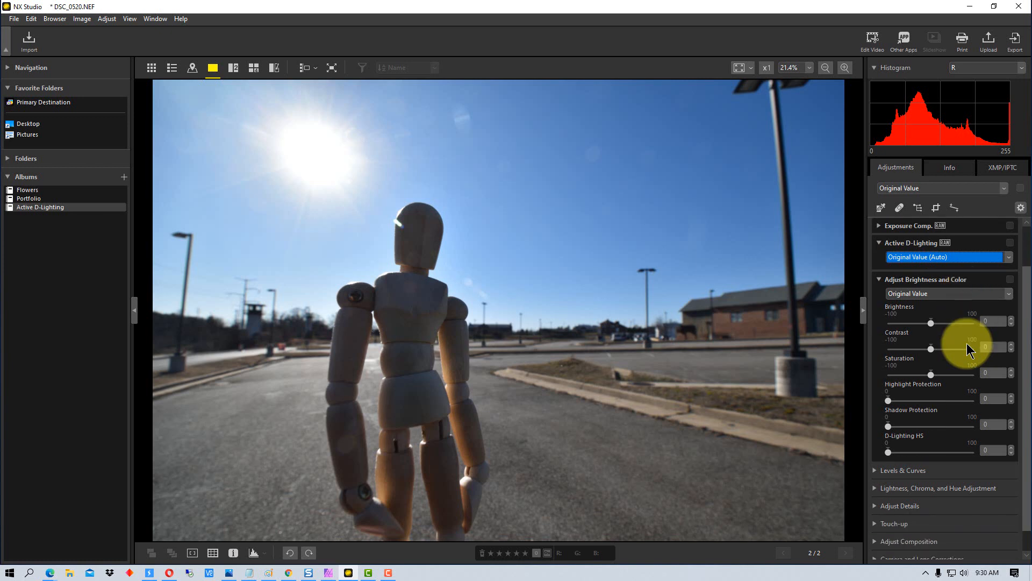
pyautogui.moveTo(914, 443)
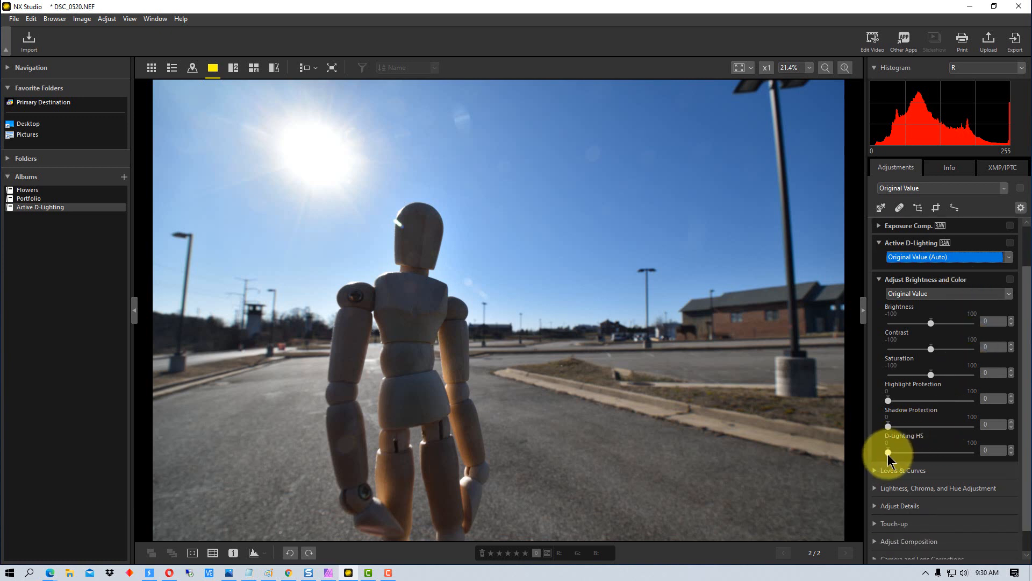
# - Raise D-Lighting HS through about 23, 59 and 84 to near its maximum
pyautogui.moveTo(888, 453); pyautogui.dragTo(906, 453)
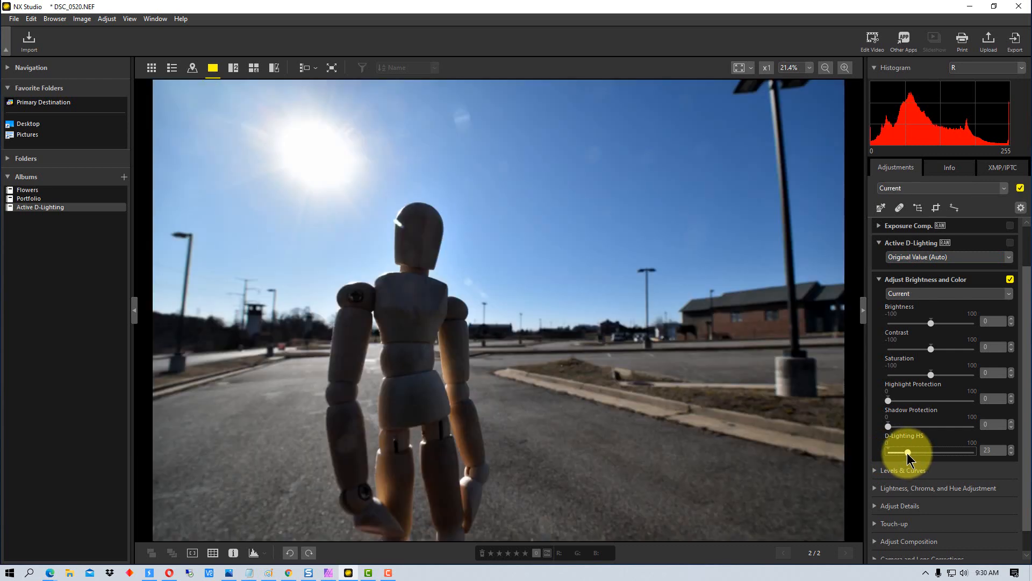
pyautogui.moveTo(906, 453); pyautogui.dragTo(939, 452)
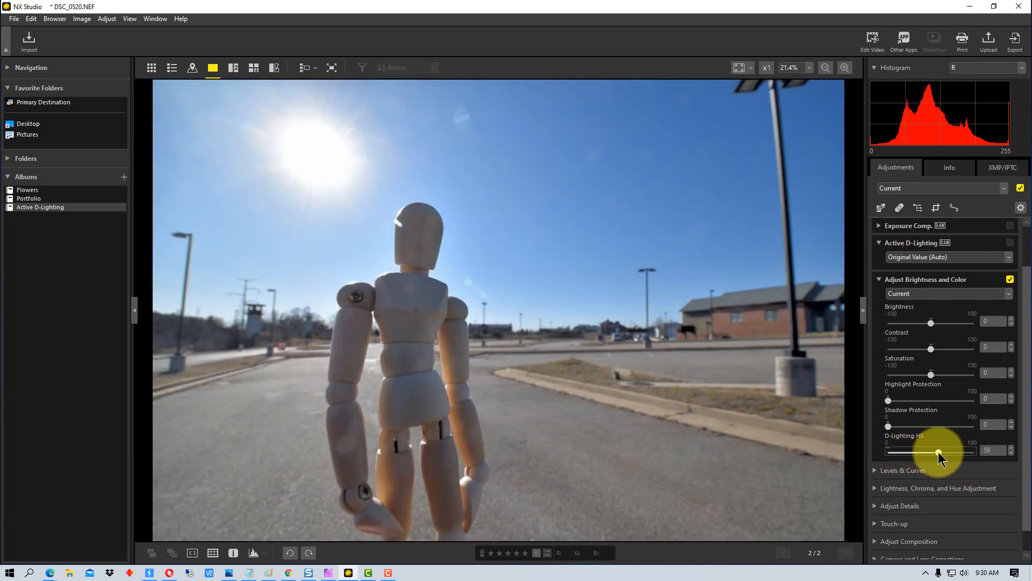
pyautogui.moveTo(939, 452); pyautogui.dragTo(961, 453)
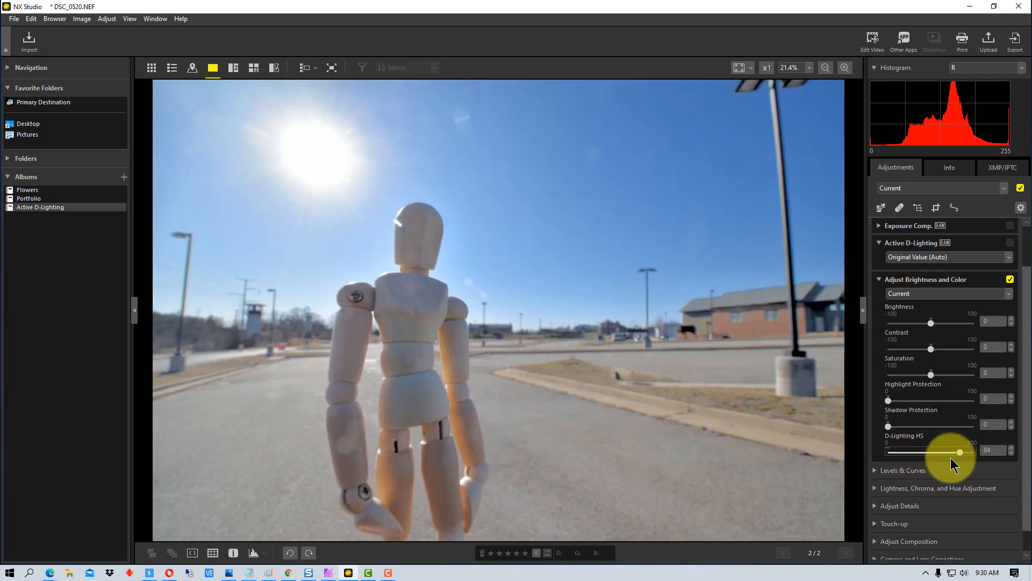
pyautogui.moveTo(959, 452); pyautogui.dragTo(972, 452)
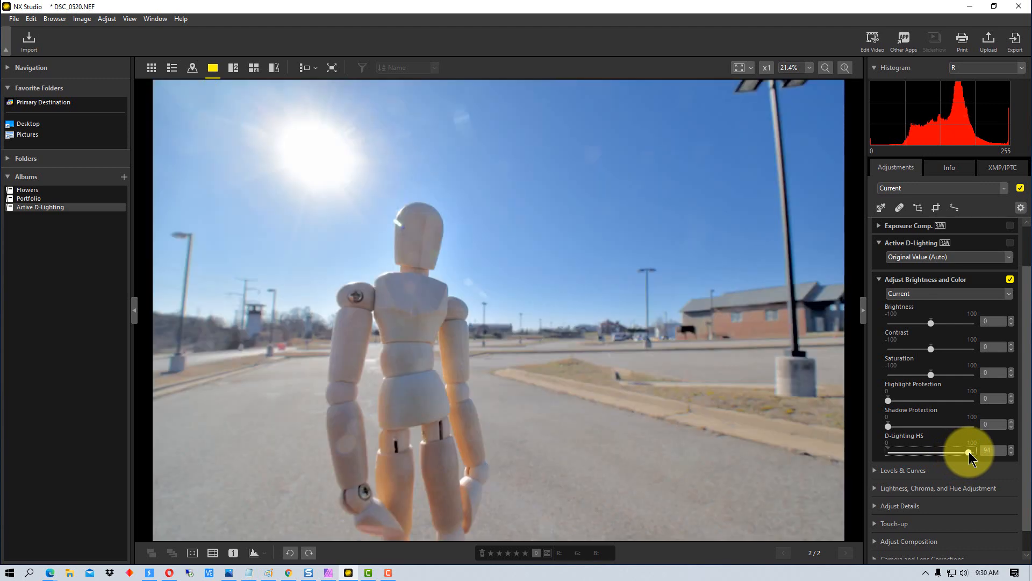
# - Lower D-Lighting HS through 64, 40 and 33 back to 0
pyautogui.moveTo(968, 452); pyautogui.dragTo(943, 452)
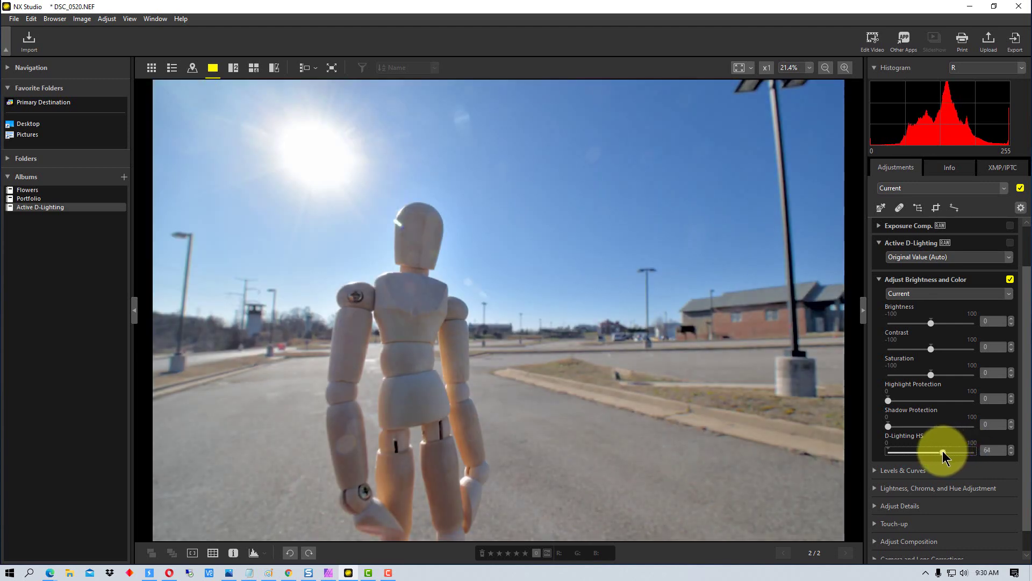
pyautogui.moveTo(942, 452); pyautogui.dragTo(929, 452)
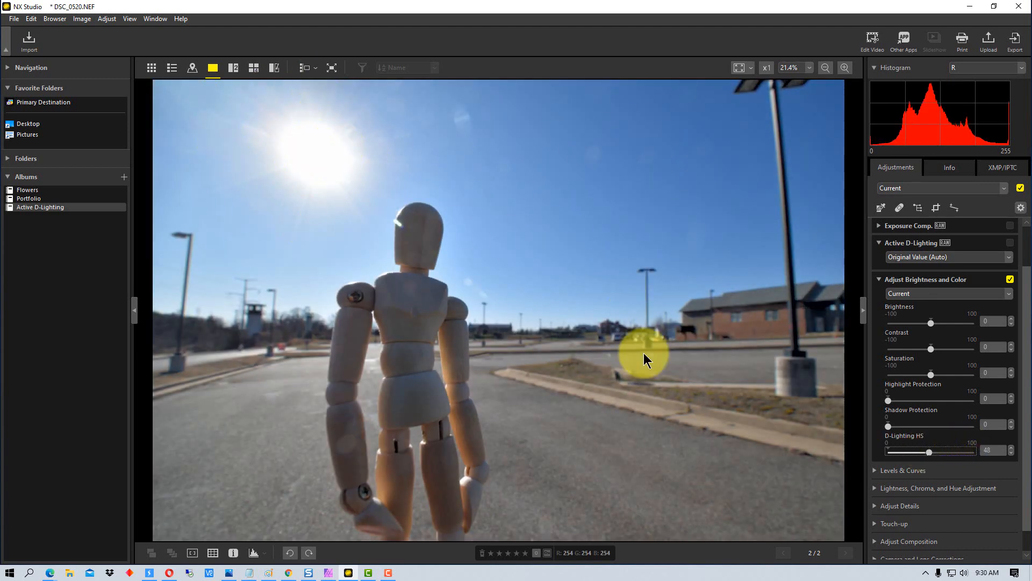
pyautogui.moveTo(929, 452); pyautogui.dragTo(912, 452)
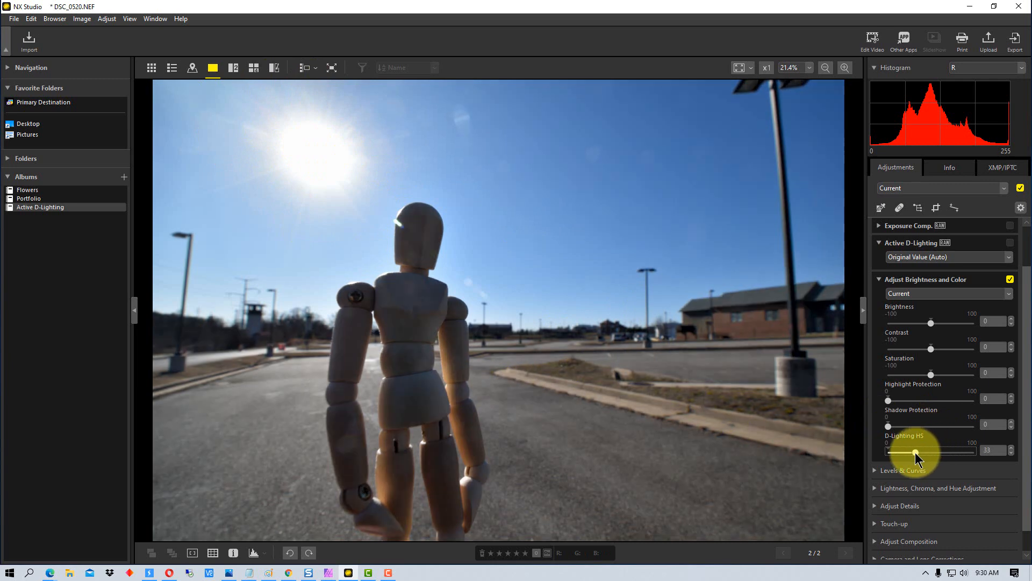
pyautogui.moveTo(918, 452); pyautogui.dragTo(914, 452)
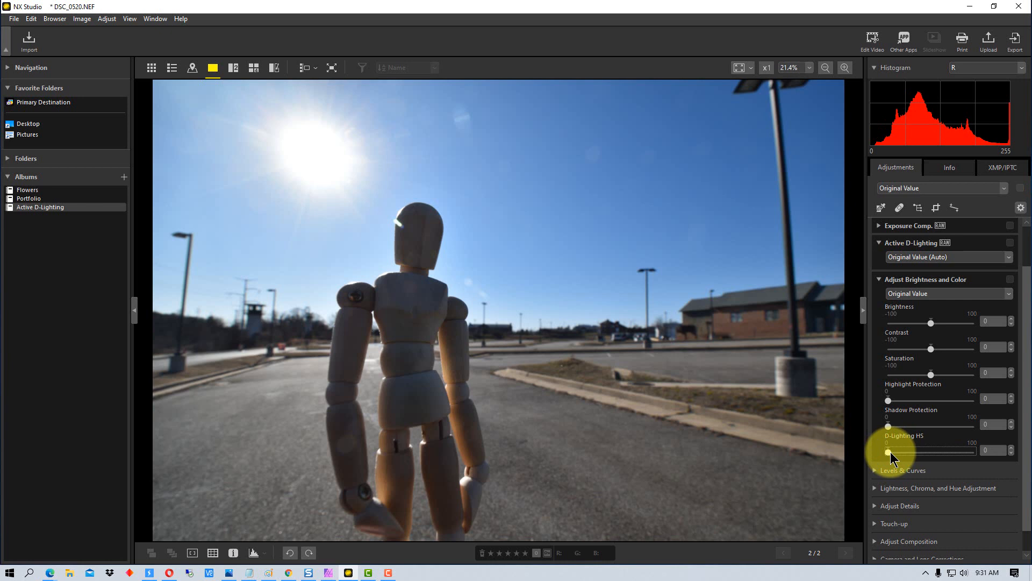
pyautogui.moveTo(836, 414)
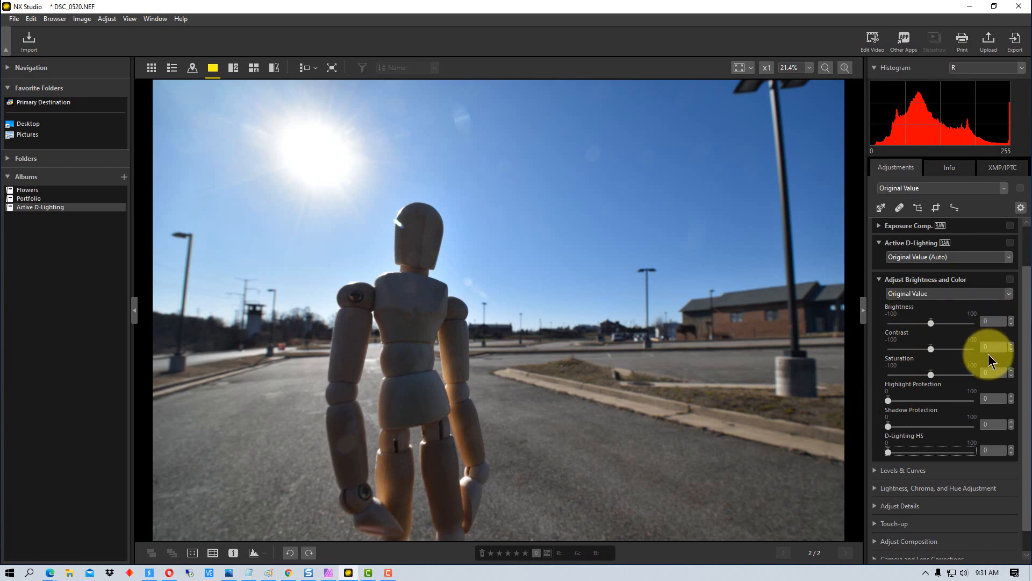
pyautogui.moveTo(431, 332)
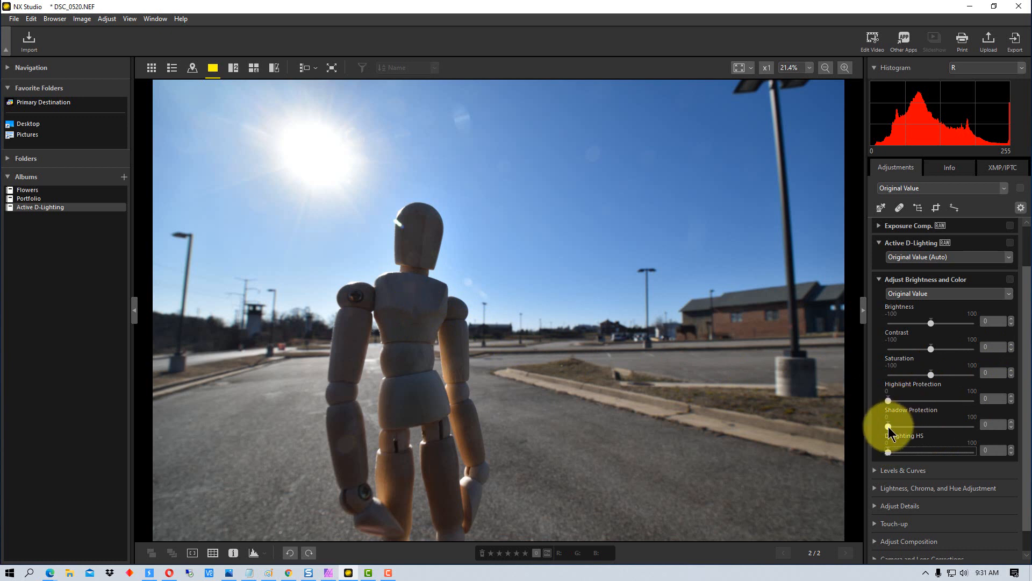
pyautogui.moveTo(888, 419); pyautogui.dragTo(921, 419)
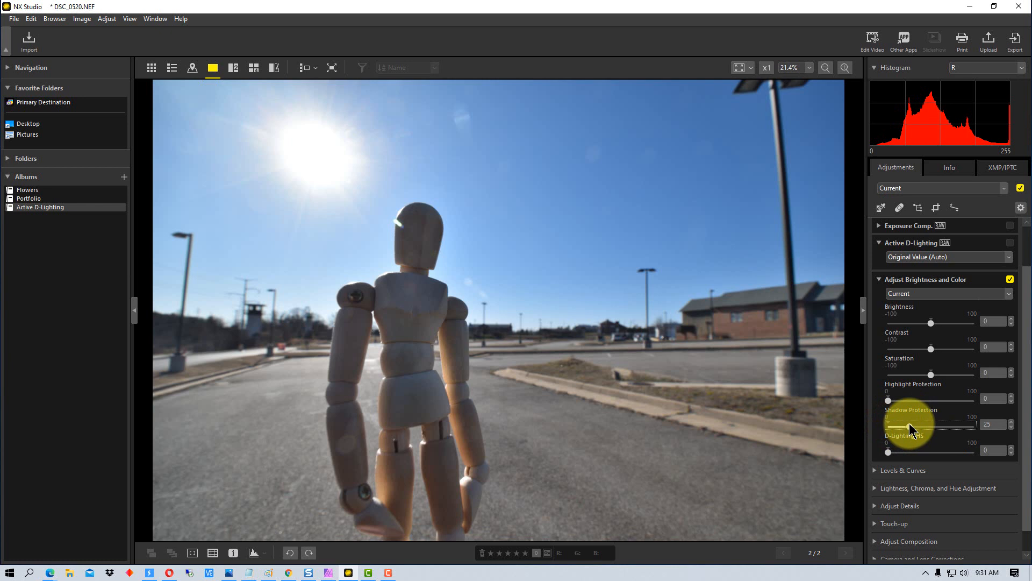
pyautogui.moveTo(908, 424); pyautogui.dragTo(930, 424)
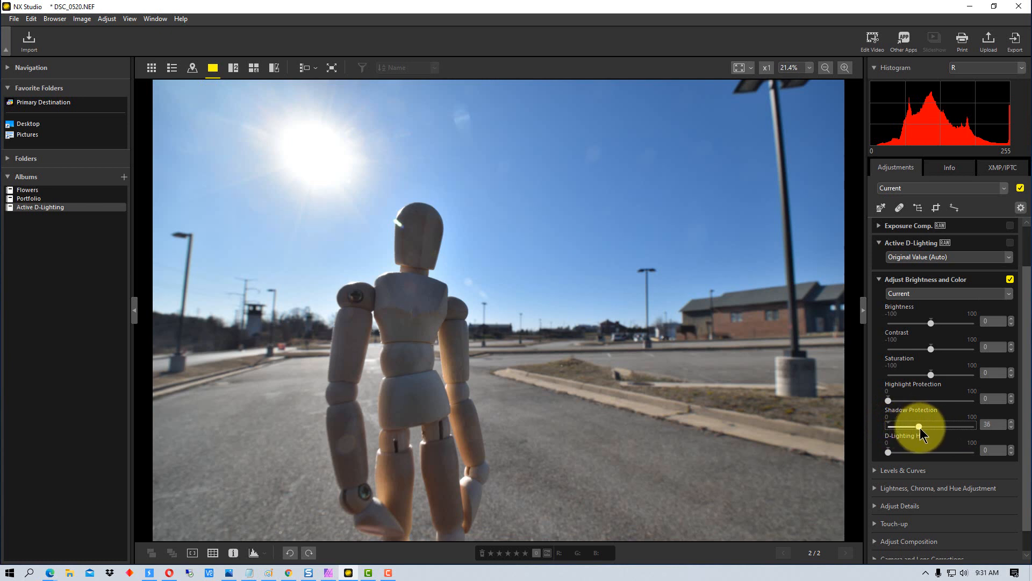
pyautogui.moveTo(924, 424); pyautogui.dragTo(940, 424)
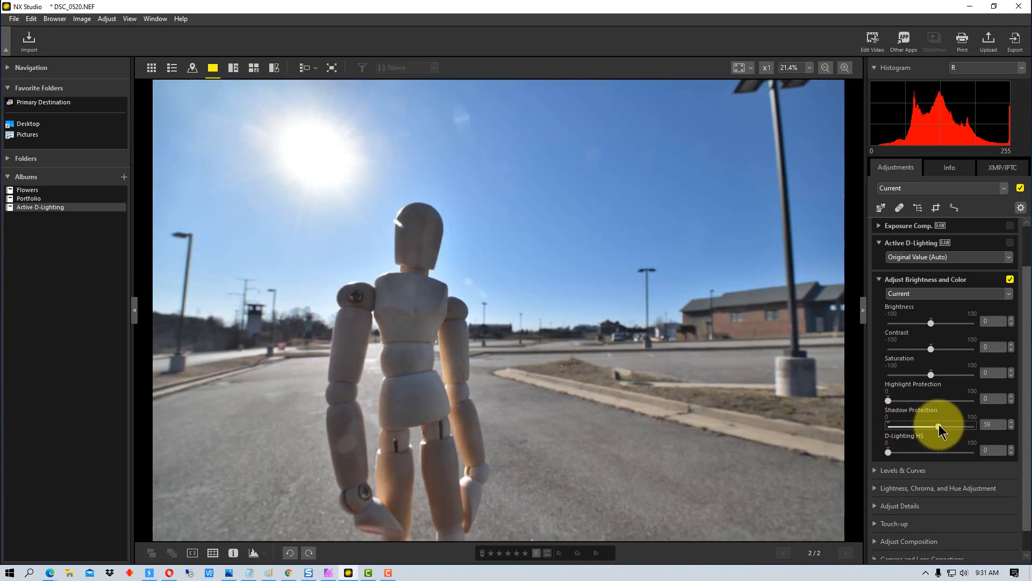
pyautogui.moveTo(931, 424); pyautogui.dragTo(964, 423)
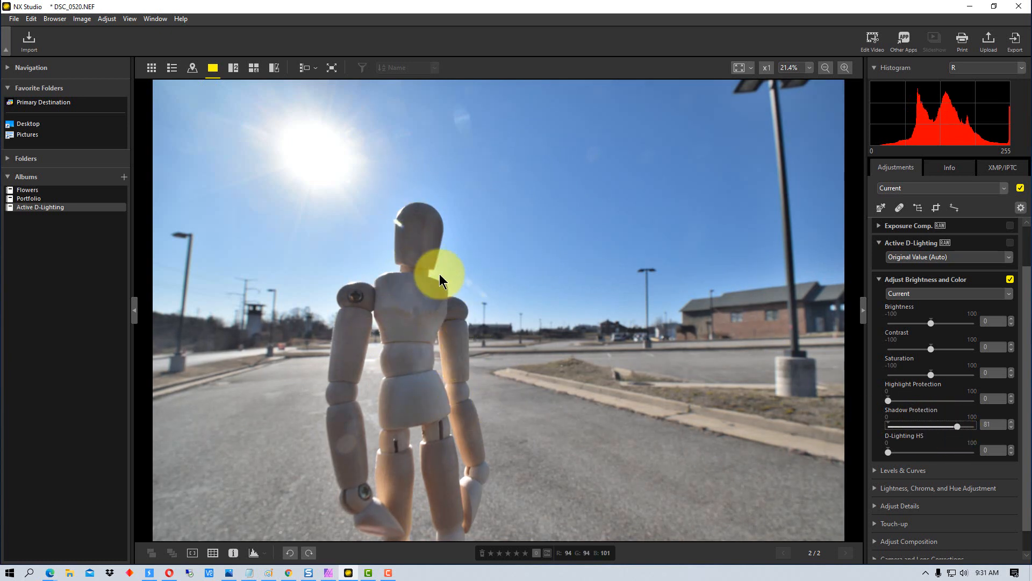
pyautogui.moveTo(954, 419)
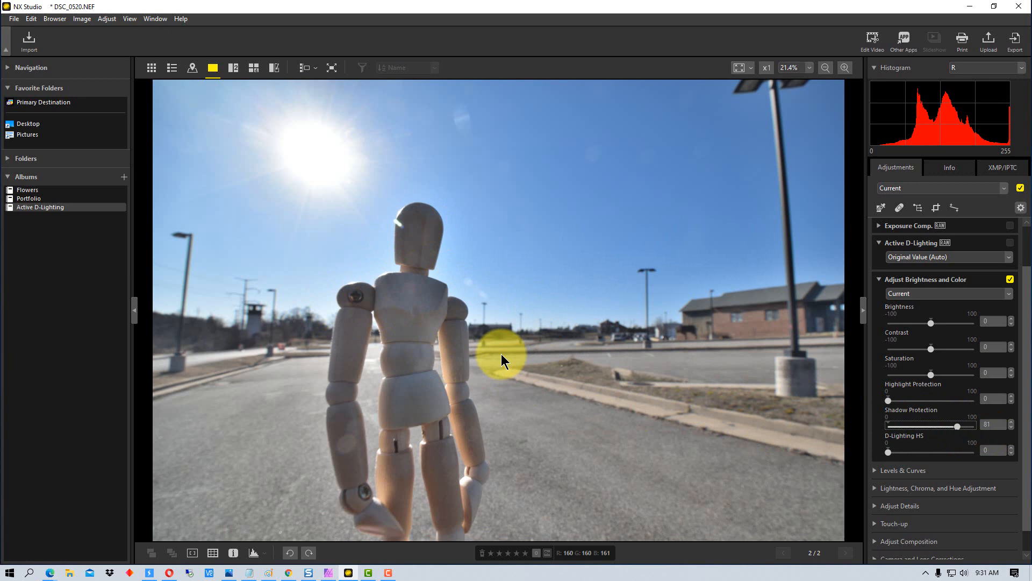
pyautogui.moveTo(908, 393)
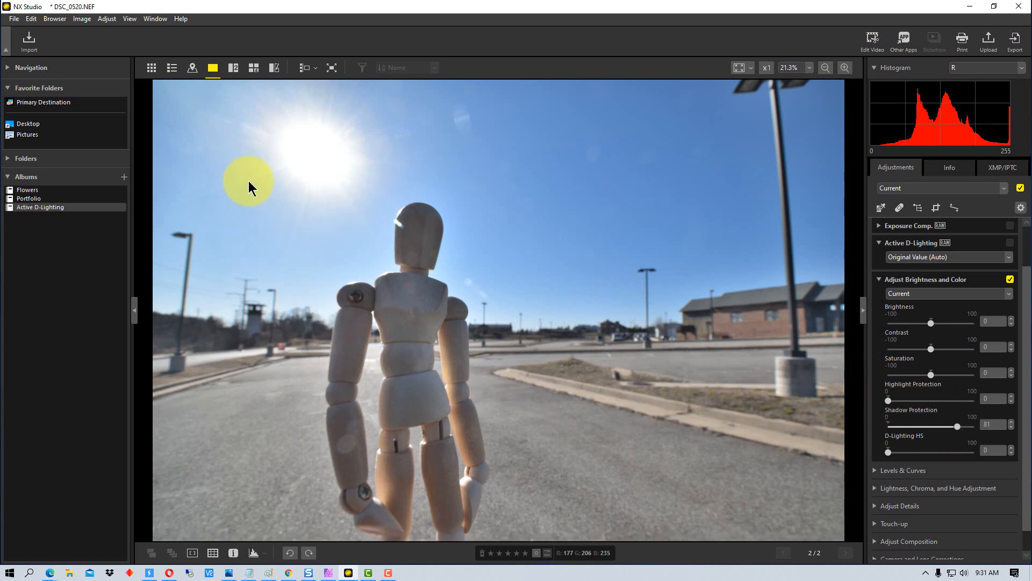
pyautogui.moveTo(958, 427); pyautogui.dragTo(936, 427)
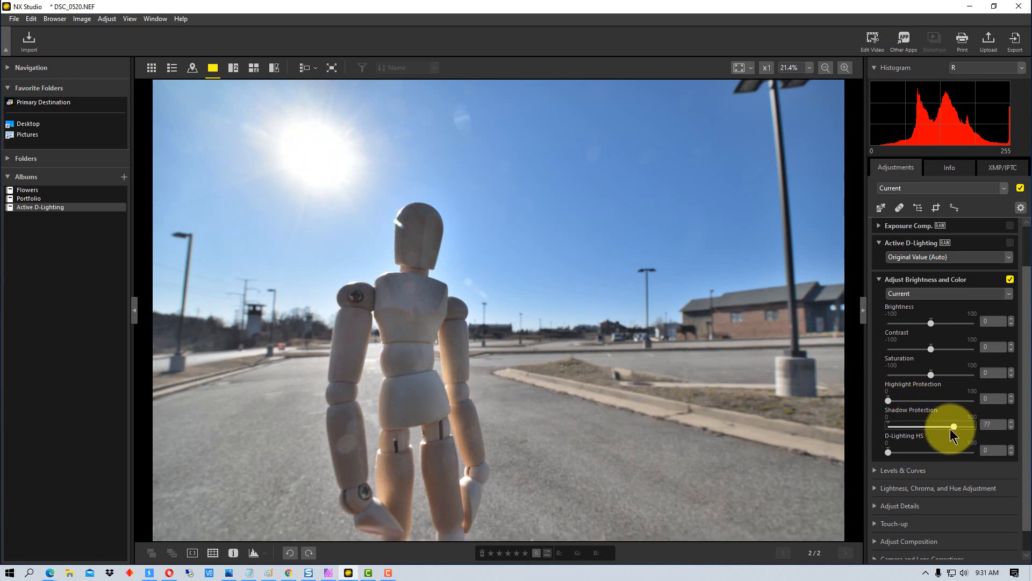
pyautogui.moveTo(935, 424); pyautogui.dragTo(888, 424)
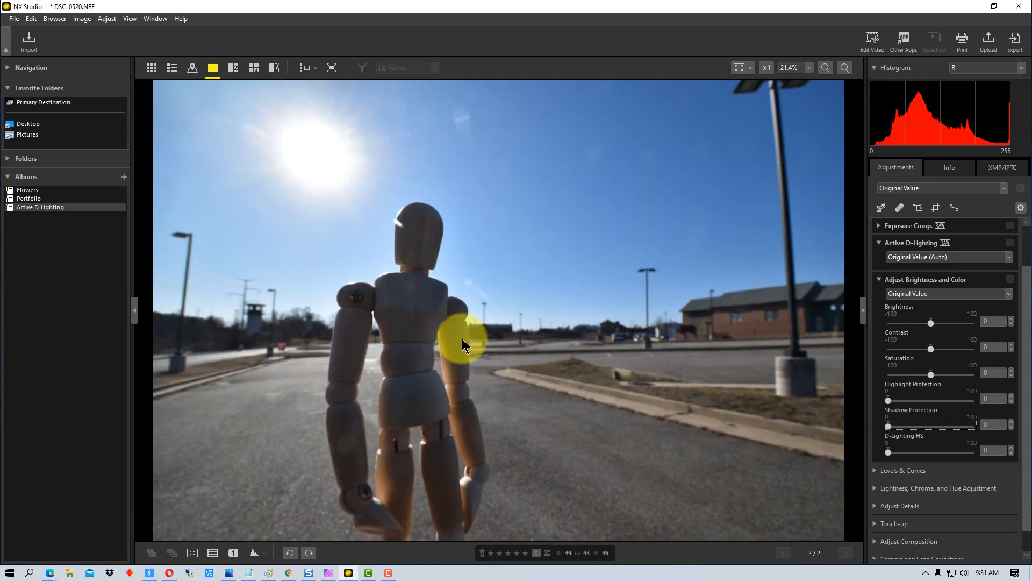
# - Drag D-Lighting HS from 0 to 64 in Adjust Brightness and Color
pyautogui.moveTo(888, 452); pyautogui.dragTo(942, 453)
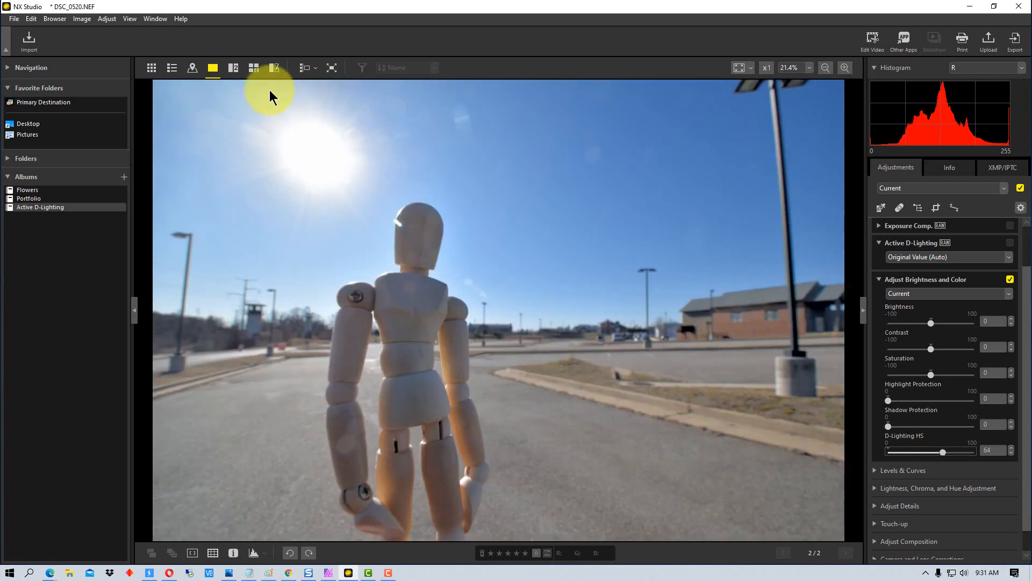
pyautogui.moveTo(566, 333)
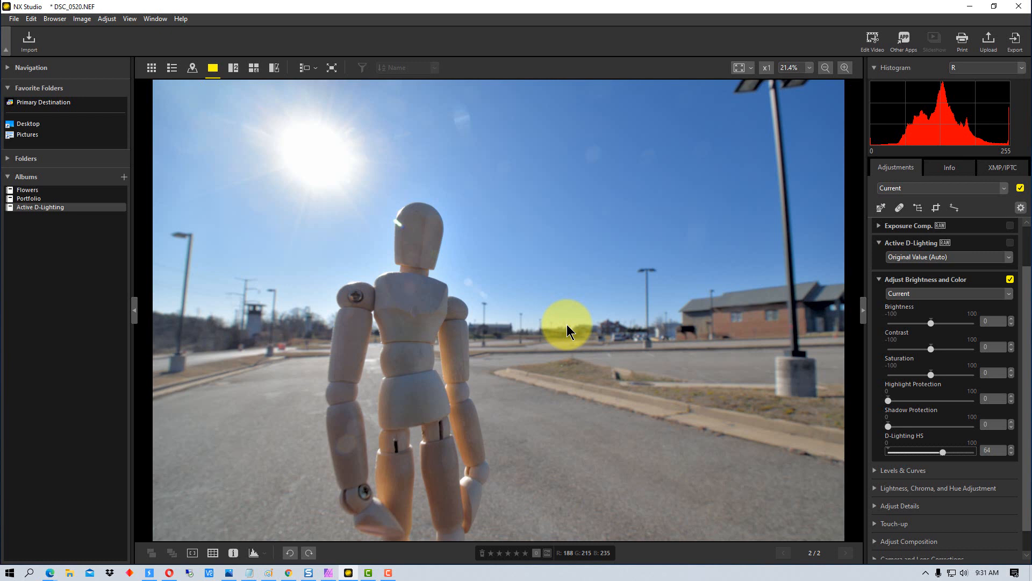
pyautogui.moveTo(736, 391)
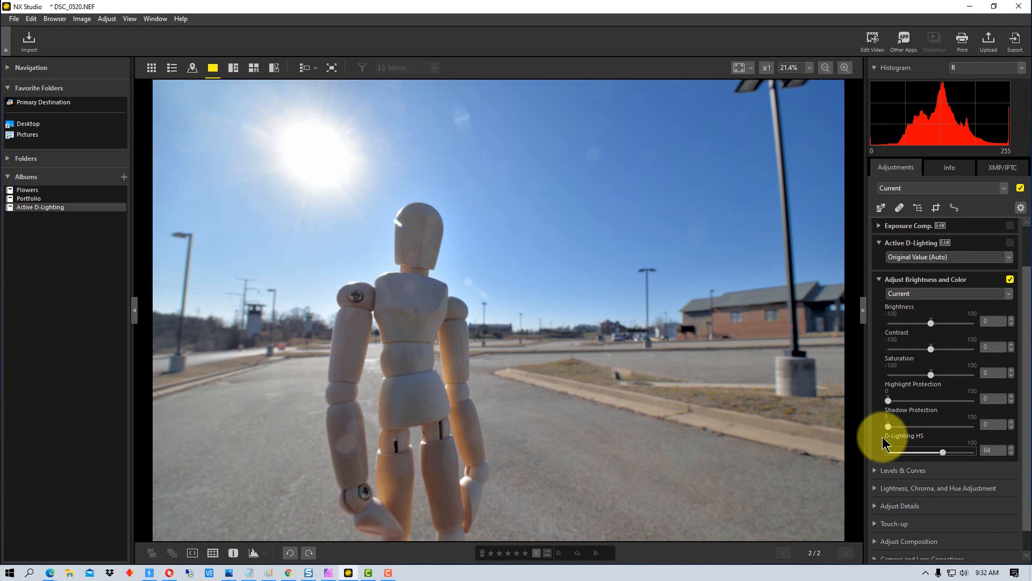
pyautogui.moveTo(925, 447)
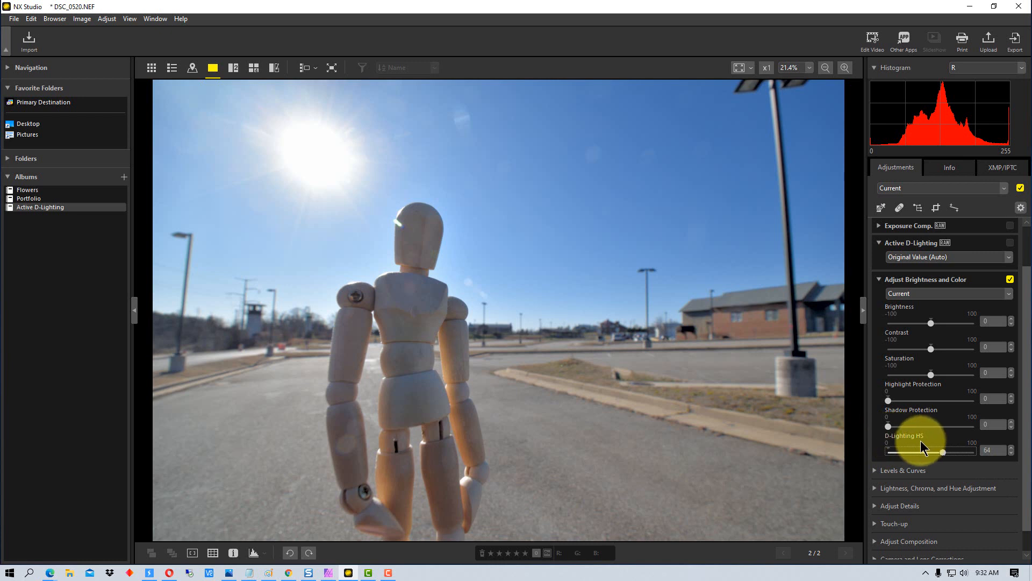
pyautogui.moveTo(984, 262)
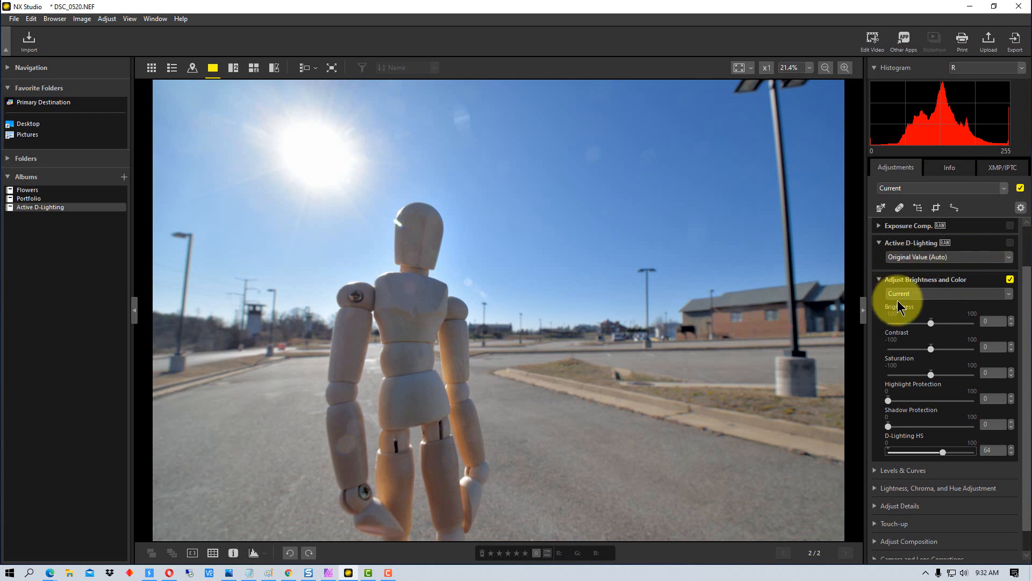
pyautogui.moveTo(1017, 373)
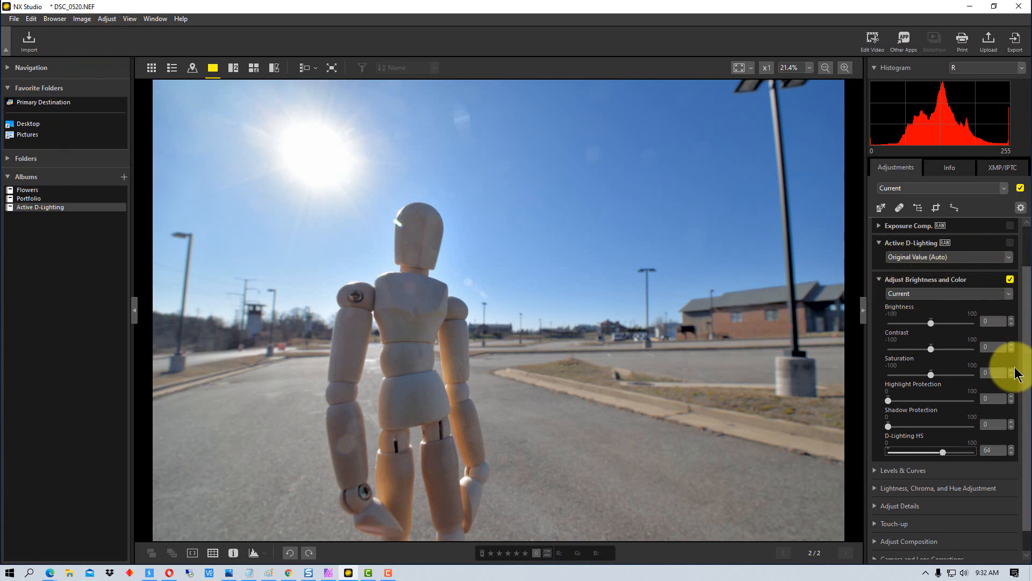